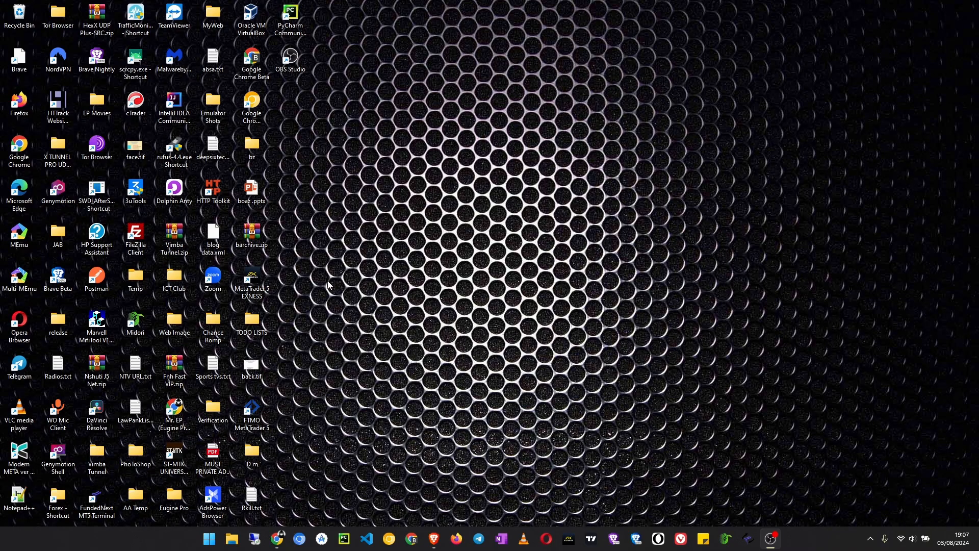
{"action": "mouse_move", "coordinate": [417, 336]}
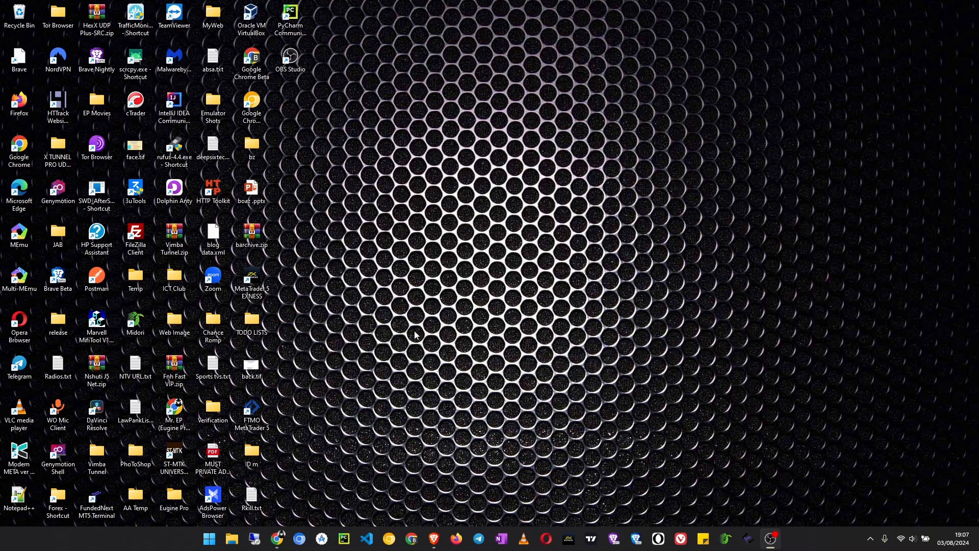
{"action": "mouse_move", "coordinate": [283, 523]}
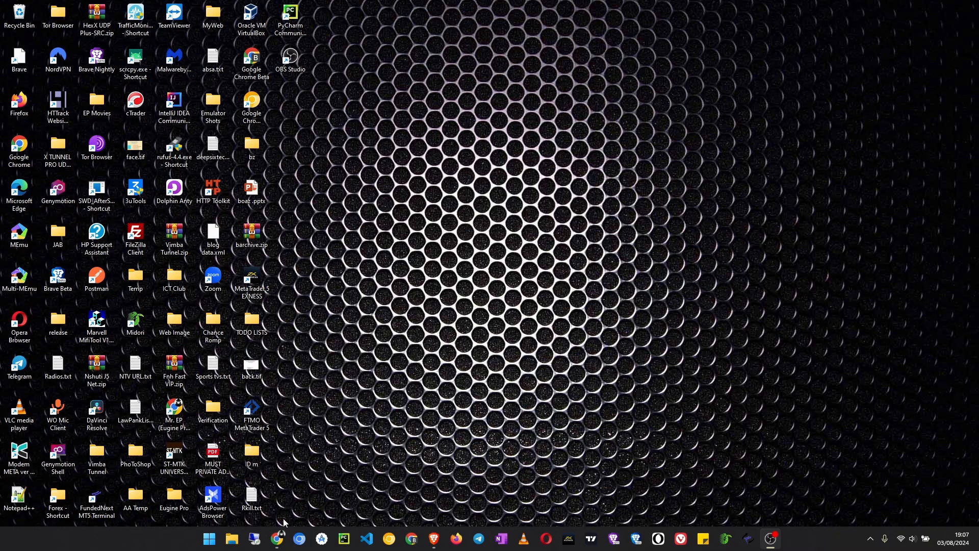
Step: Launch Chrome from the taskbar to a new tab page
{"action": "left_click", "coordinate": [278, 538]}
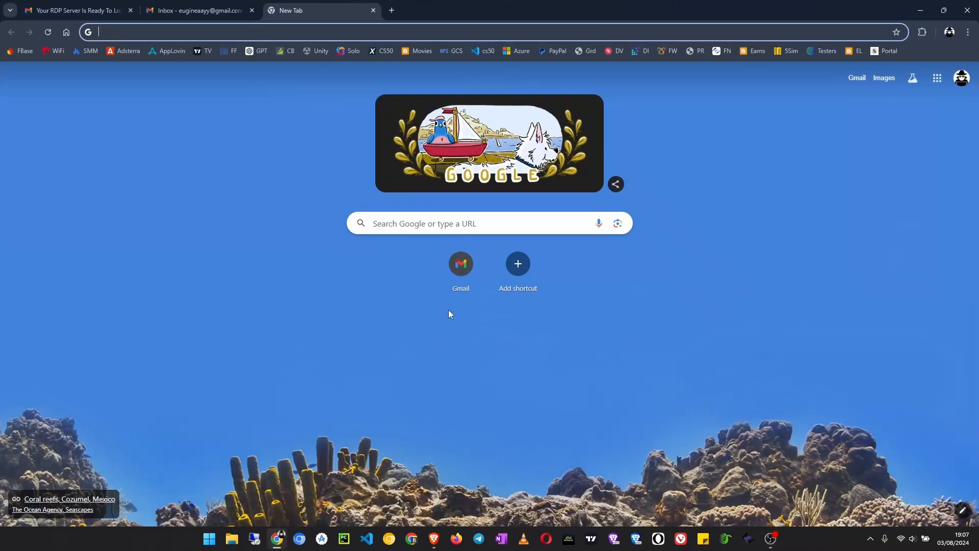
{"action": "mouse_move", "coordinate": [99, 329]}
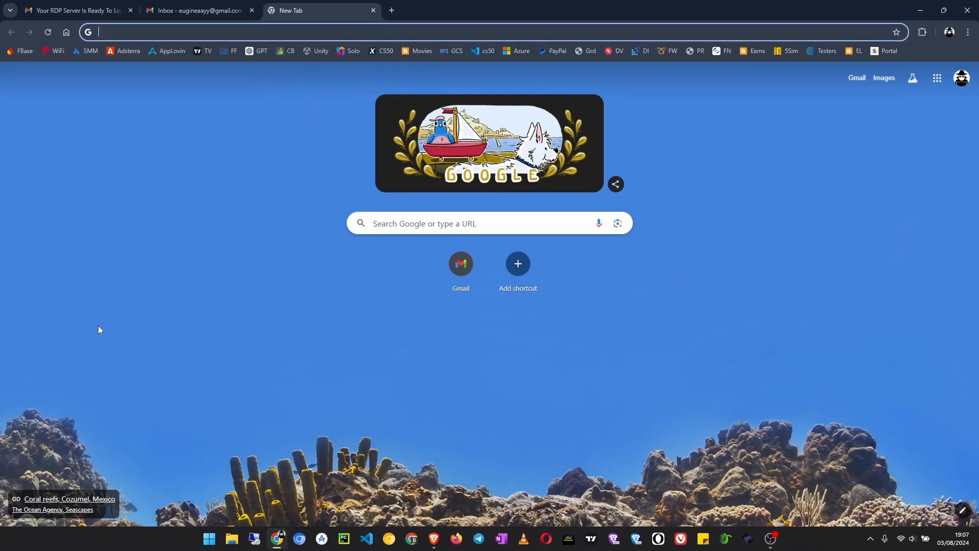
{"action": "mouse_move", "coordinate": [74, 10]}
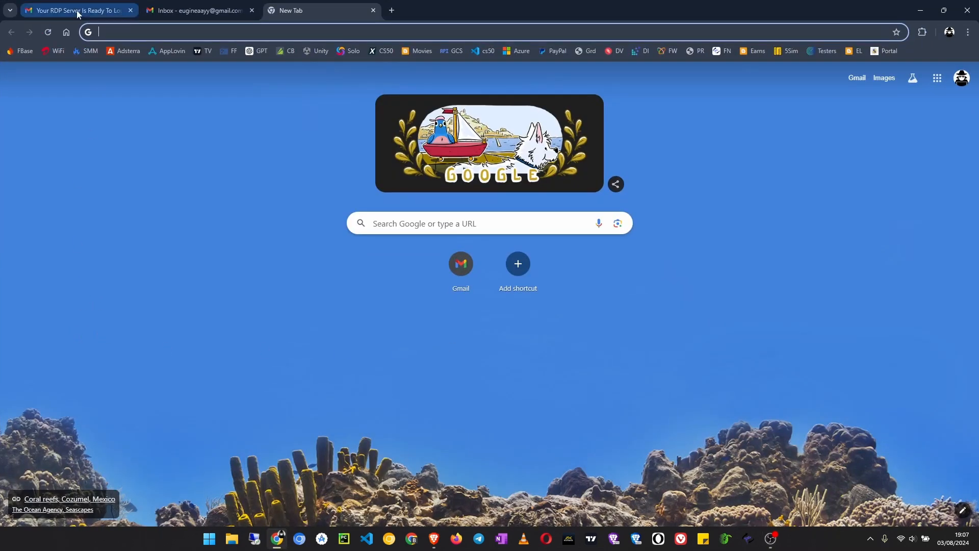
Step: Review the 'Your RDP Server Is Ready To Login!' email and select the server's IP address
{"action": "left_click", "coordinate": [74, 10]}
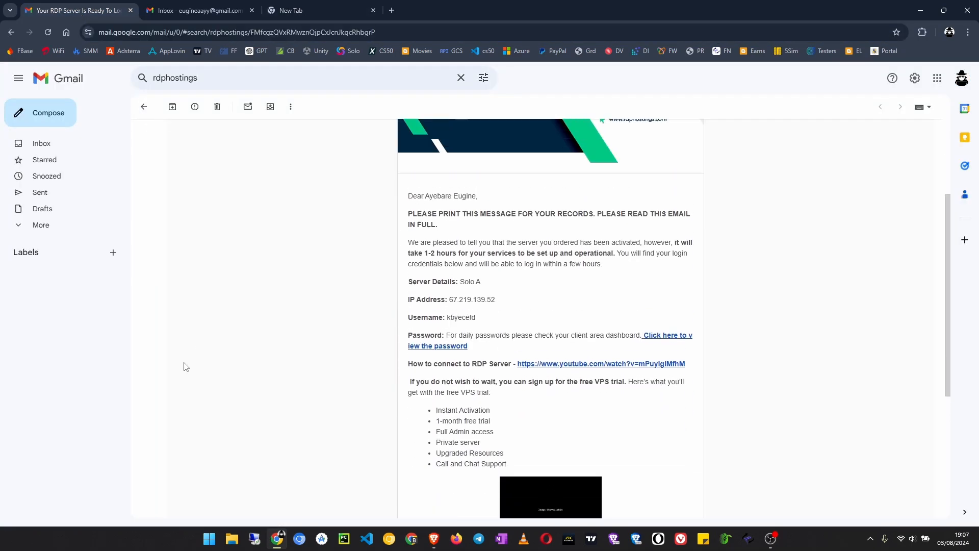
{"action": "scroll", "scroll_direction": "up", "scroll_amount": 3}
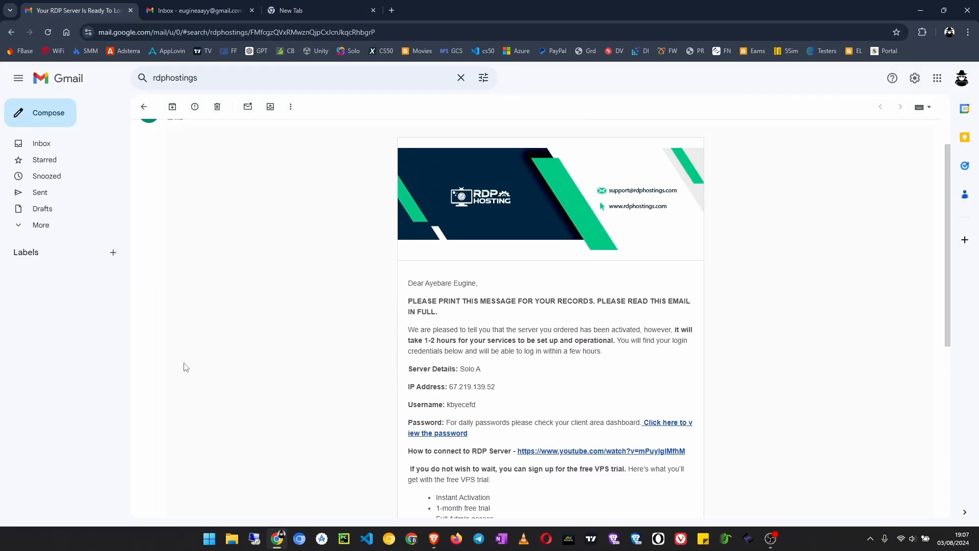
{"action": "scroll", "scroll_direction": "down", "scroll_amount": 3}
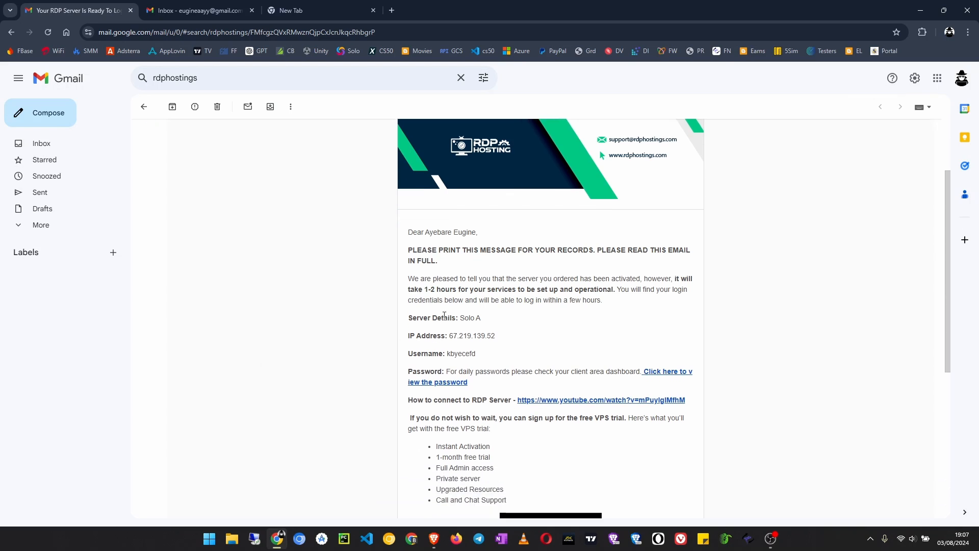
{"action": "mouse_move", "coordinate": [413, 273]}
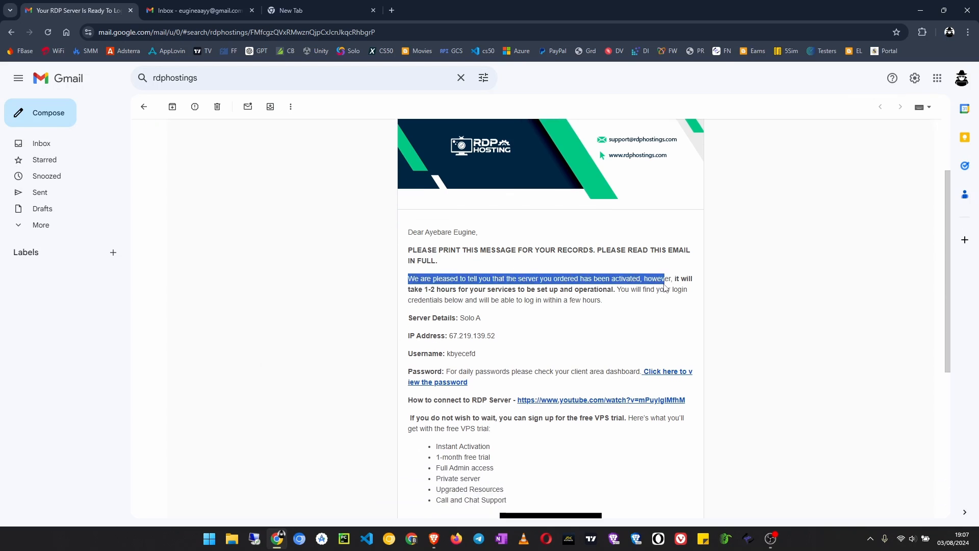
{"action": "left_click", "coordinate": [531, 337]}
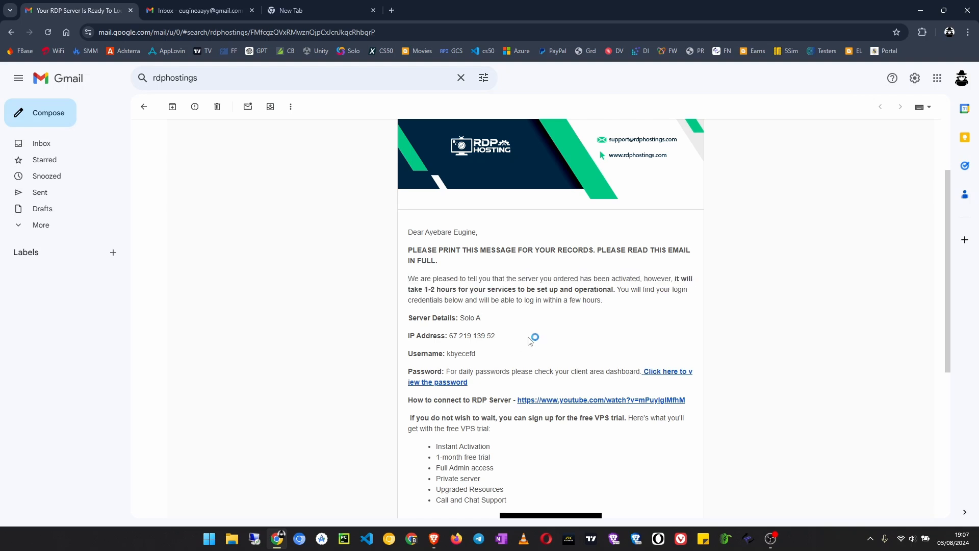
{"action": "double_click", "coordinate": [469, 336]}
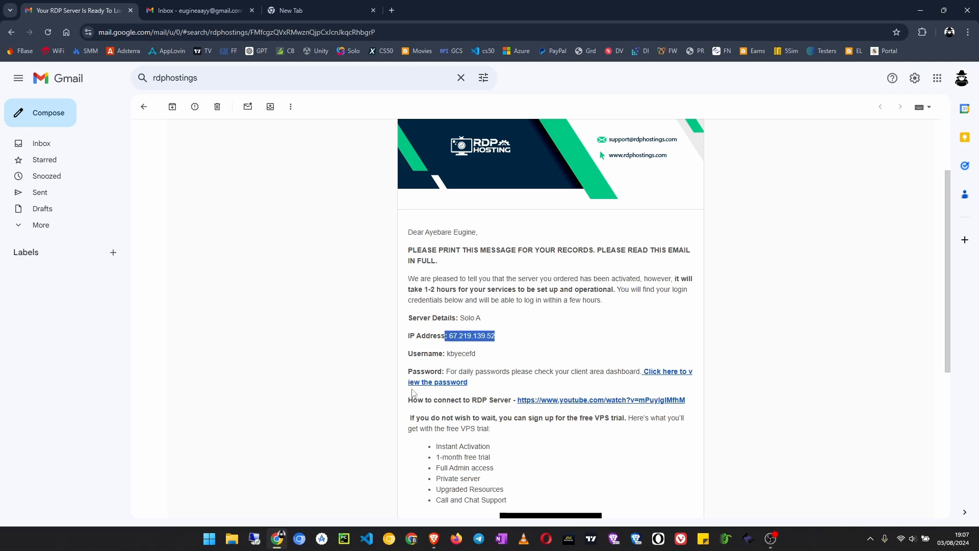
{"action": "mouse_move", "coordinate": [627, 350]}
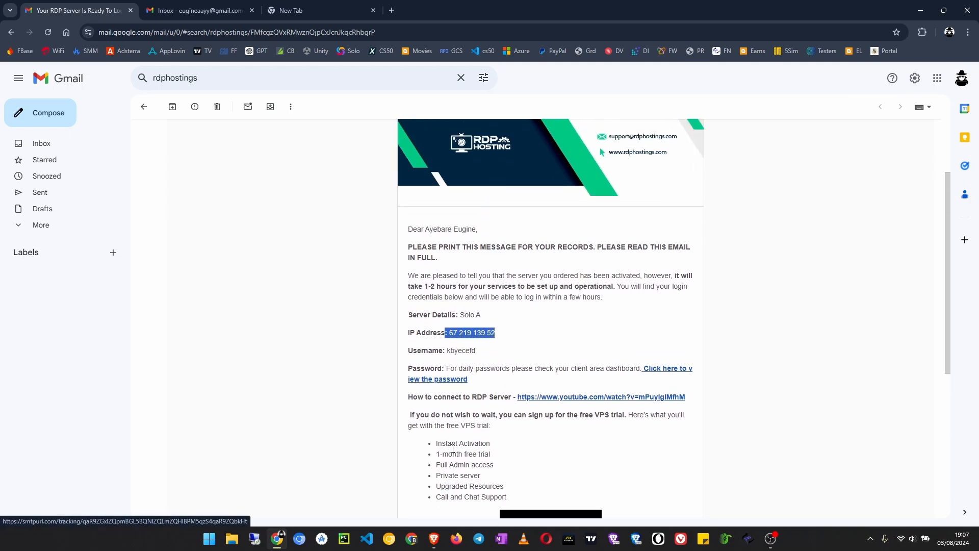
{"action": "scroll", "scroll_direction": "up", "scroll_amount": 3}
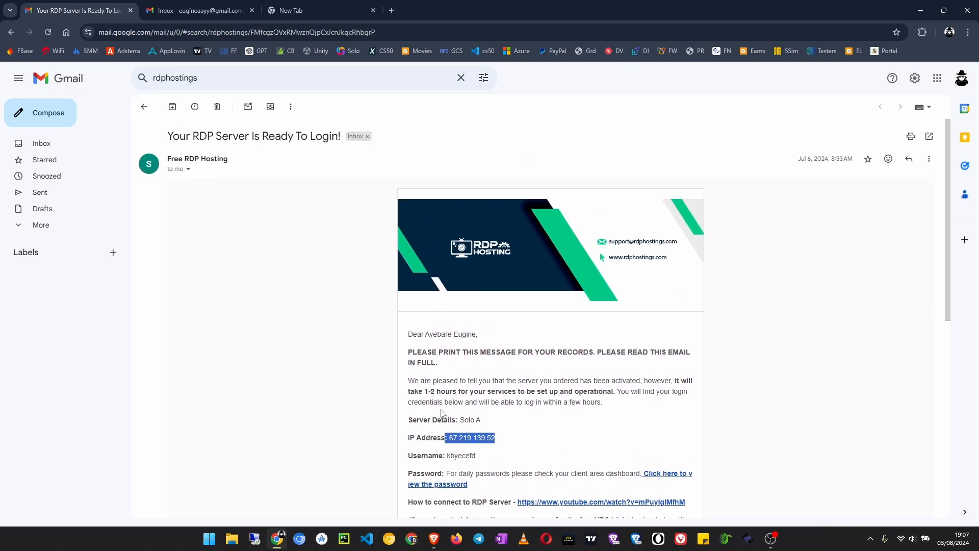
{"action": "mouse_move", "coordinate": [280, 235]}
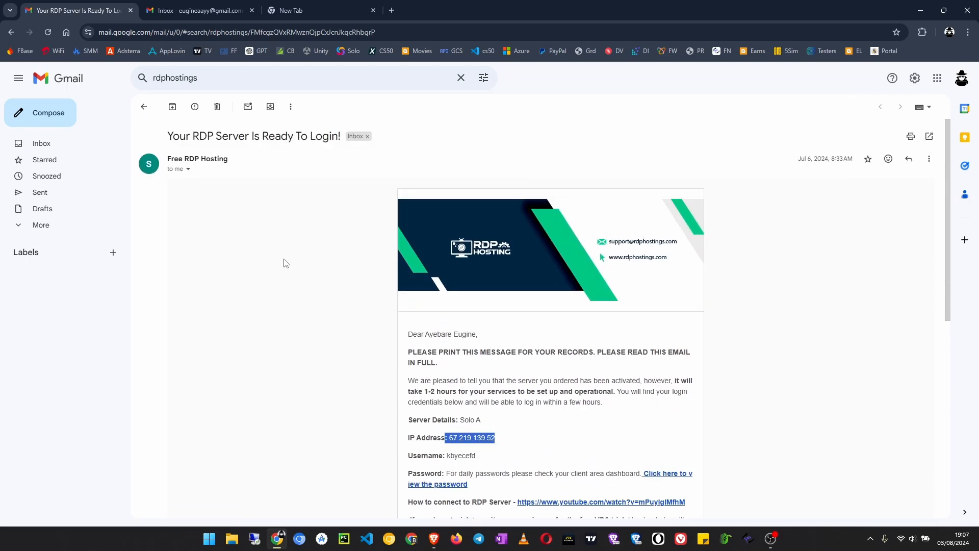
{"action": "mouse_move", "coordinate": [261, 207]}
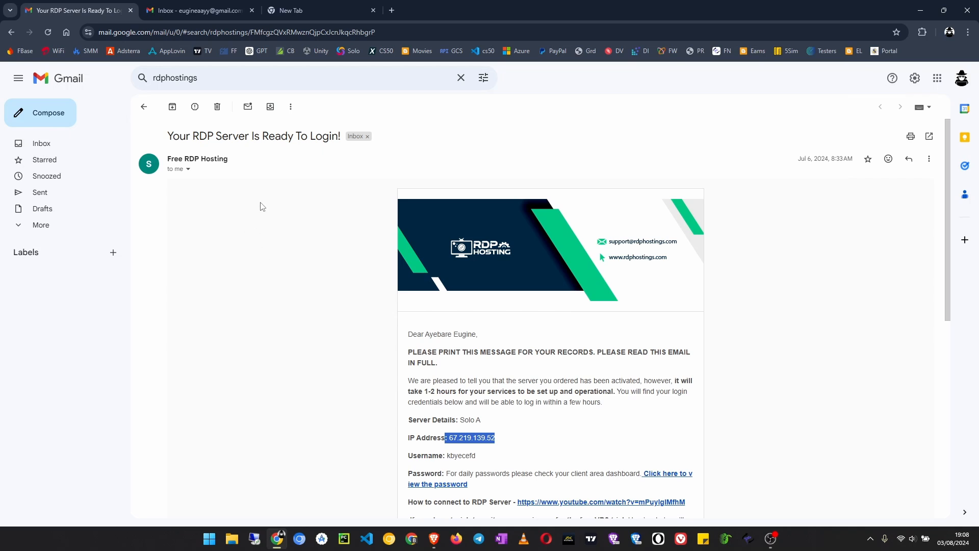
{"action": "mouse_move", "coordinate": [252, 255]}
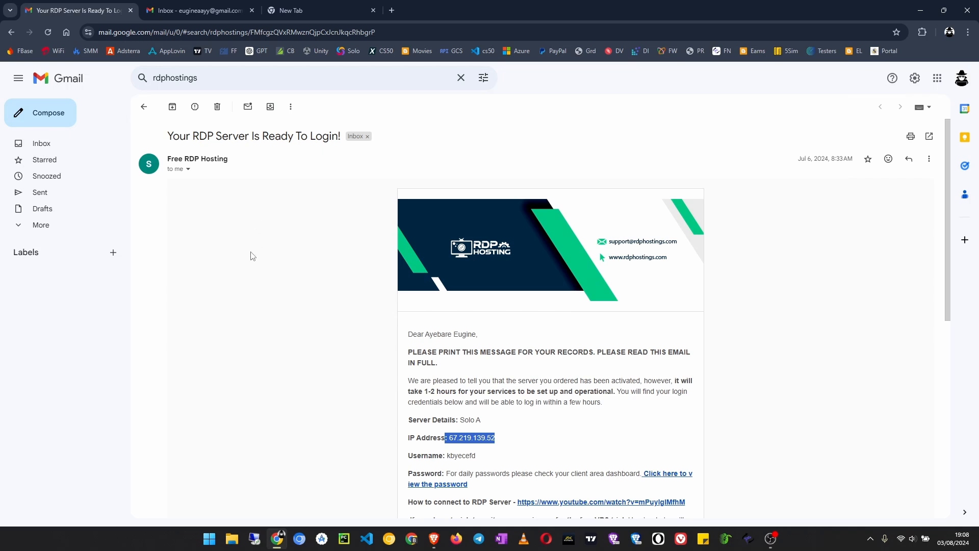
{"action": "mouse_move", "coordinate": [315, 10]}
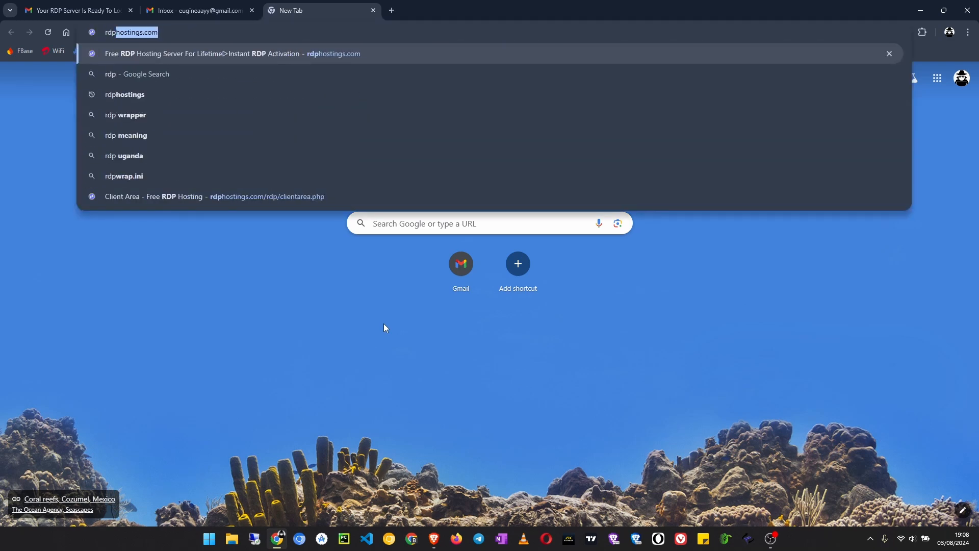
Step: Search Google for 'rdp hostings' and follow the rdphostings.com Free RDP Server sitelink
{"action": "type", "text": "rdp ho"}
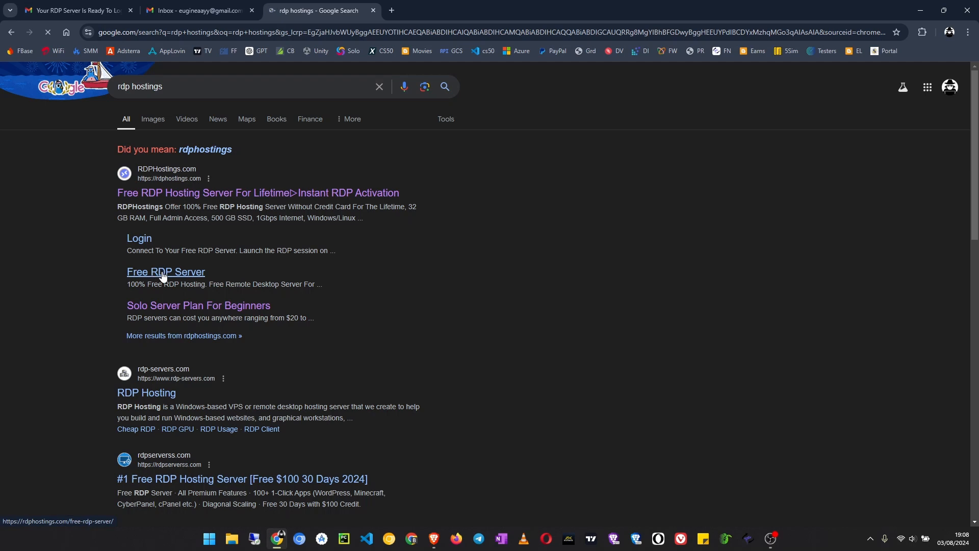
{"action": "left_click", "coordinate": [165, 271]}
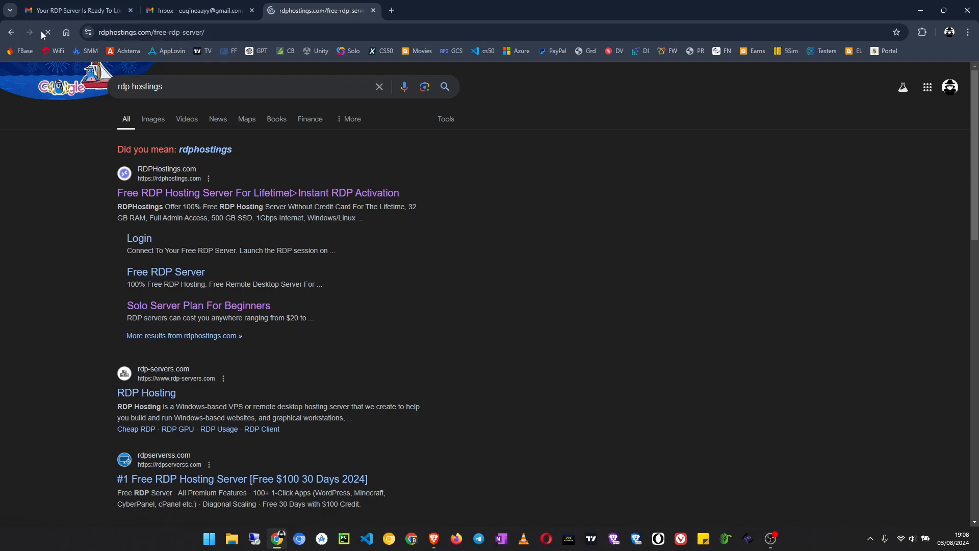
Step: Scroll to the free plan cards and highlight the Expert Server name and Windows Server 2022 feature
{"action": "left_click", "coordinate": [257, 193]}
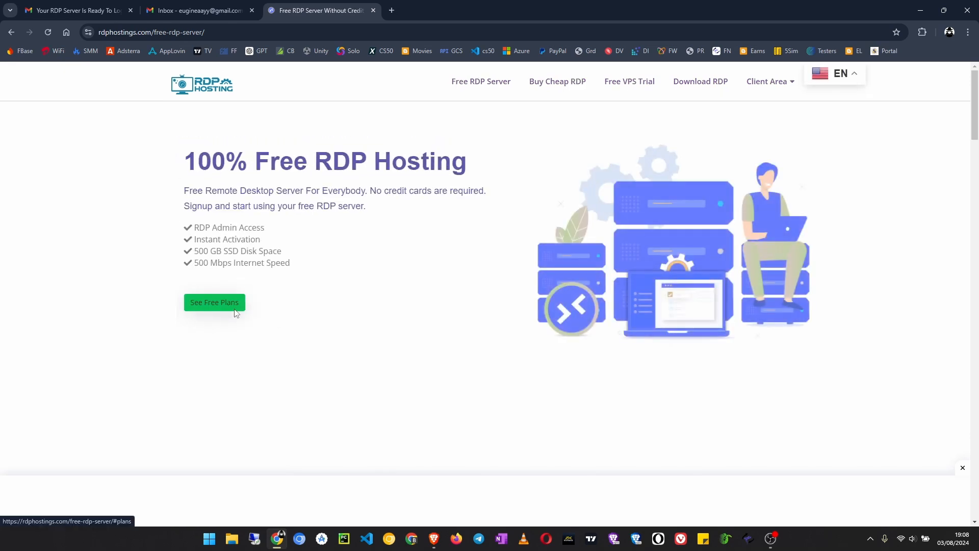
{"action": "left_click", "coordinate": [215, 302]}
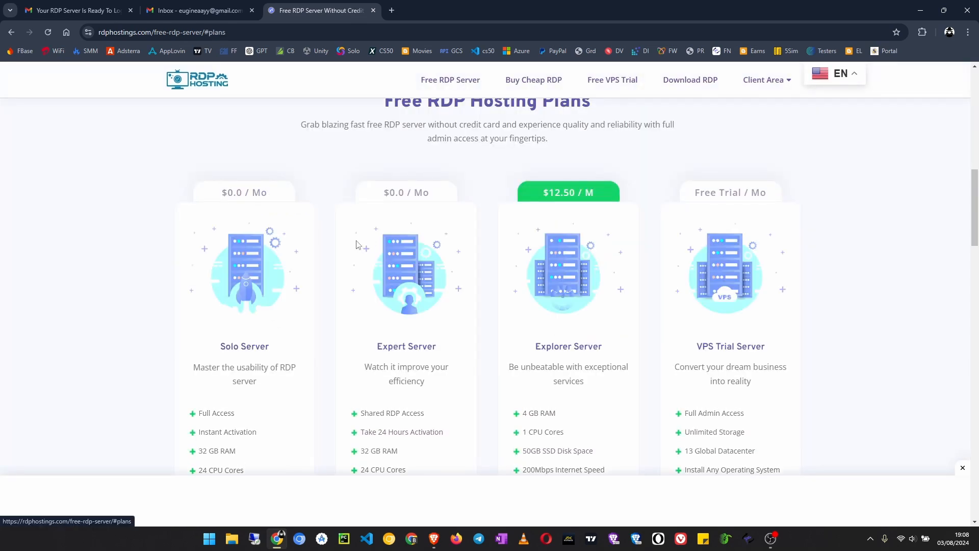
{"action": "scroll", "scroll_direction": "down", "scroll_amount": 3}
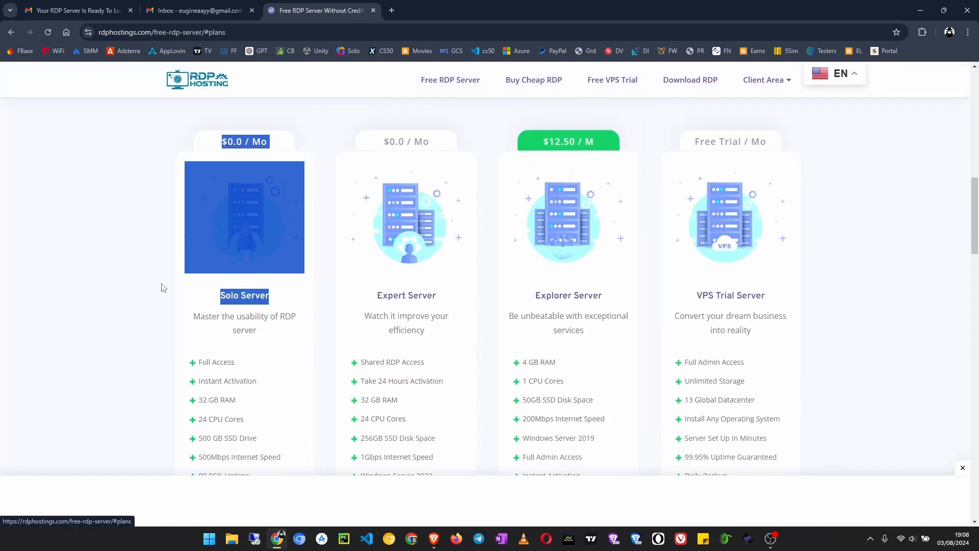
{"action": "scroll", "scroll_direction": "down", "scroll_amount": 3}
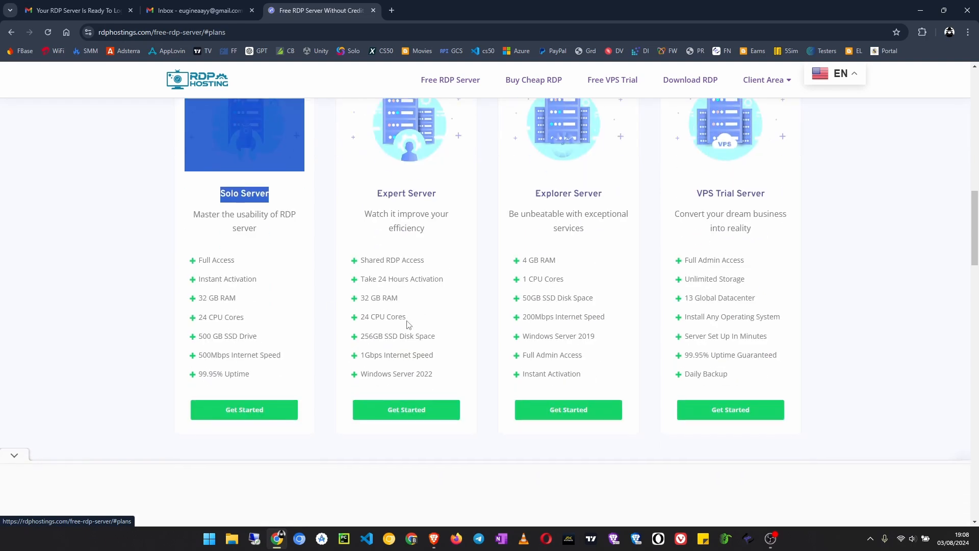
{"action": "double_click", "coordinate": [406, 193]}
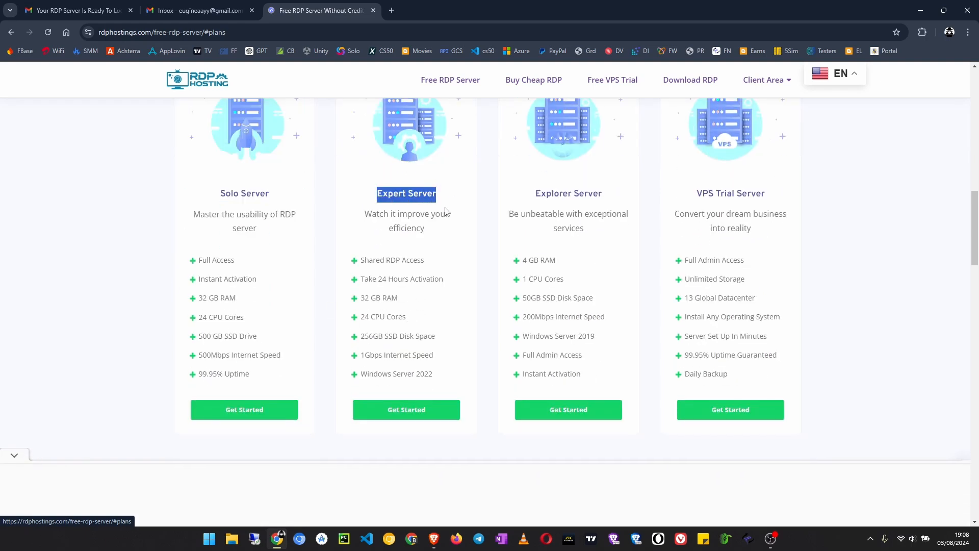
{"action": "double_click", "coordinate": [395, 374]}
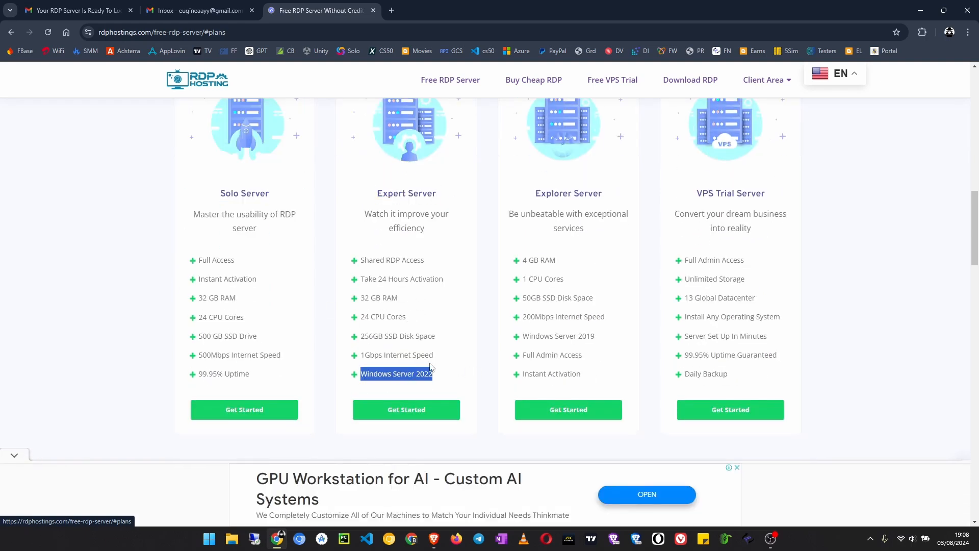
{"action": "double_click", "coordinate": [379, 297]}
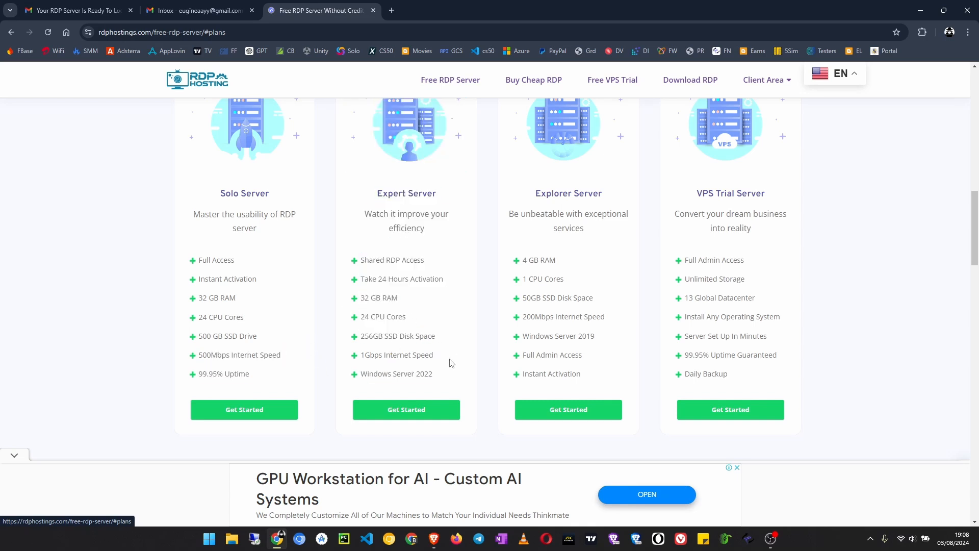
{"action": "scroll", "scroll_direction": "down", "scroll_amount": 3}
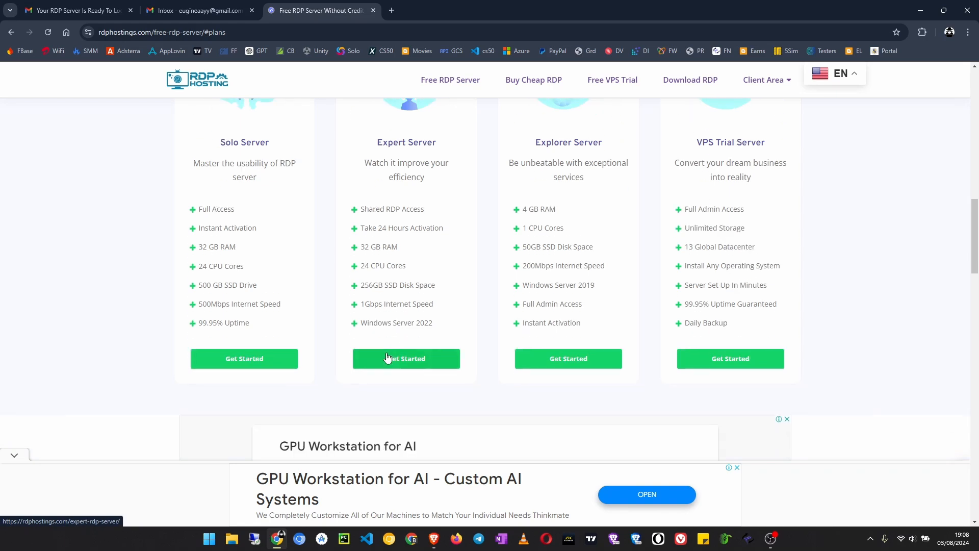
{"action": "mouse_move", "coordinate": [402, 364]}
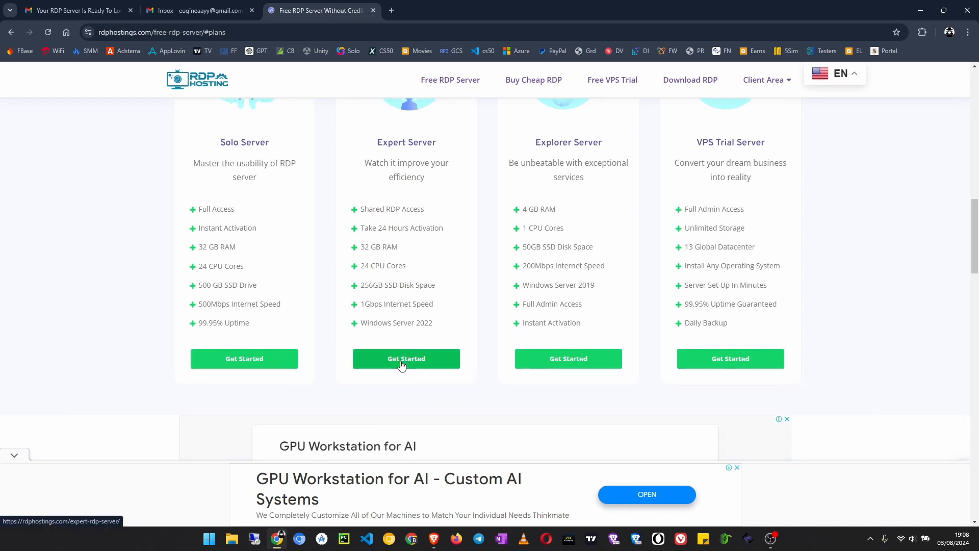
Step: Choose the Expert Server plan, dismiss the ad, and sign up for the Expert Free Server
{"action": "left_click", "coordinate": [406, 358]}
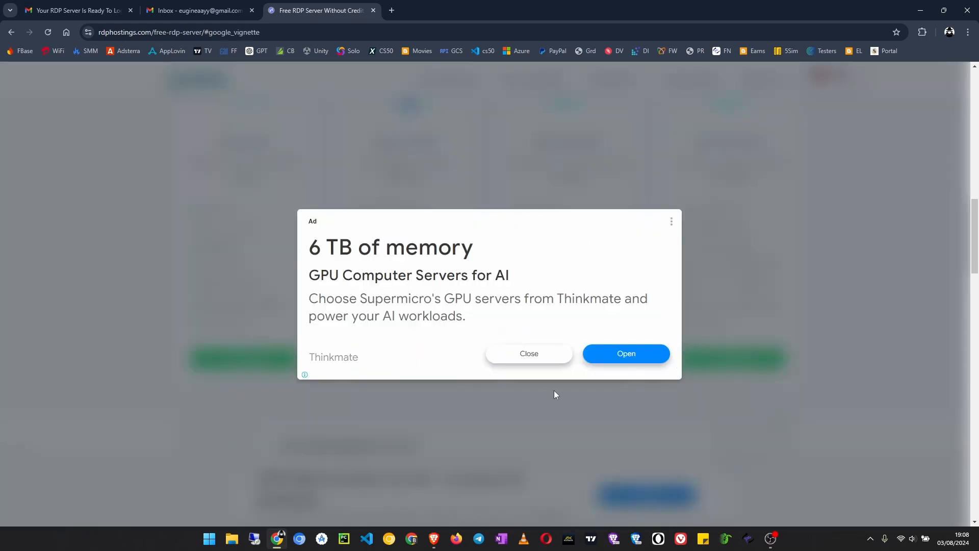
{"action": "left_click", "coordinate": [528, 354]}
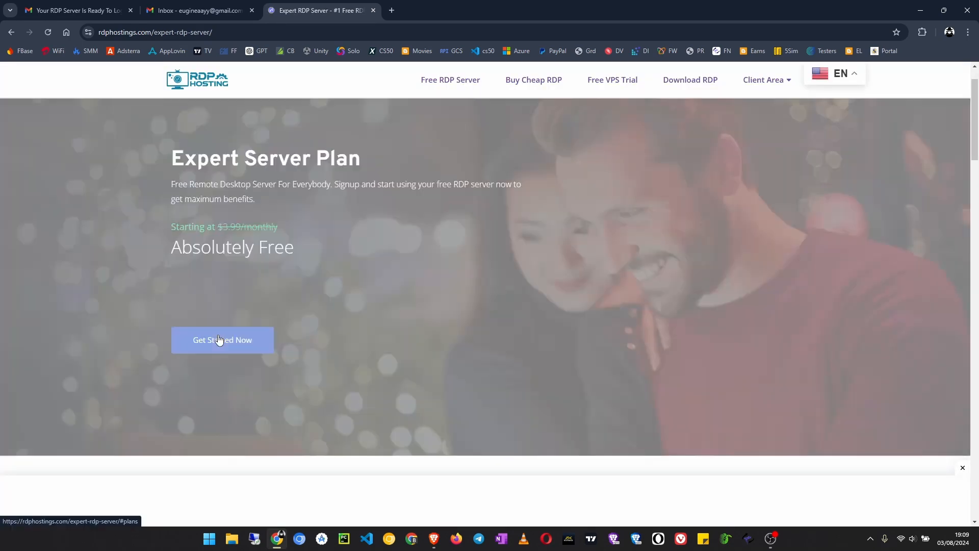
{"action": "left_click", "coordinate": [221, 339]}
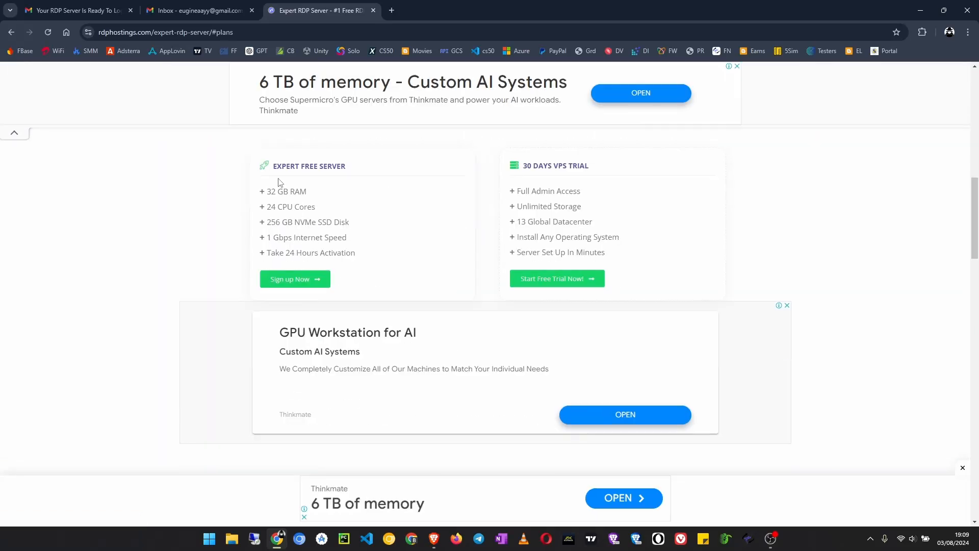
{"action": "double_click", "coordinate": [309, 165]}
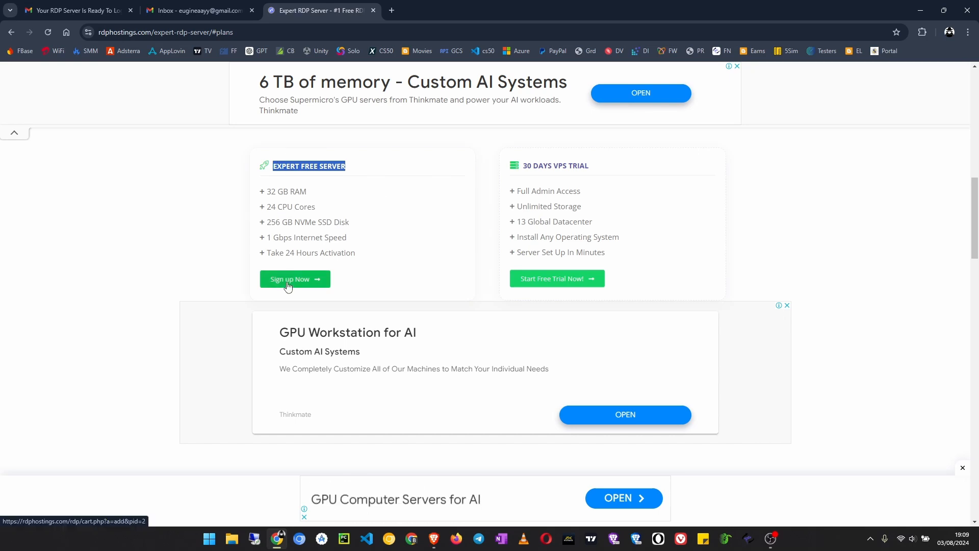
{"action": "left_click", "coordinate": [294, 279]}
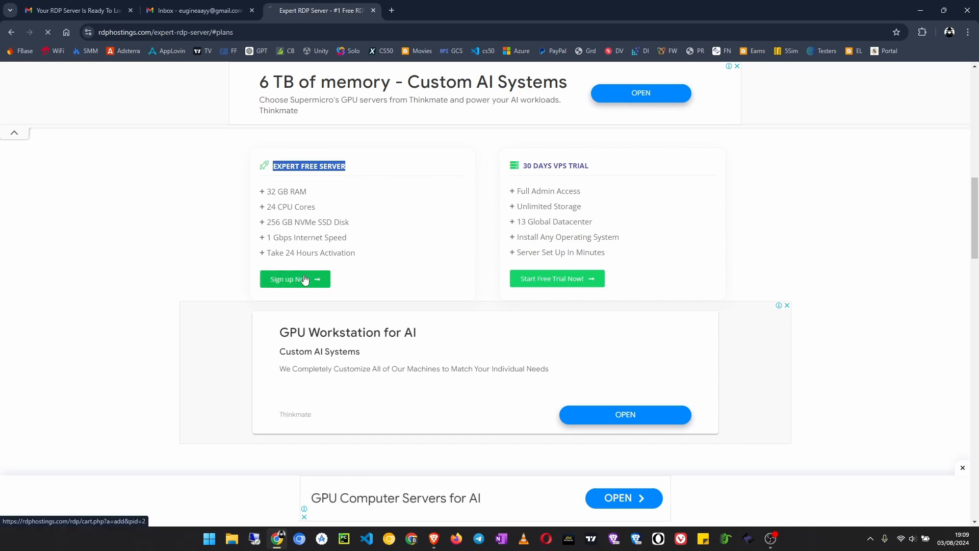
Step: Enter hostname host44.euginetech.com on the order form and continue the order
{"action": "left_click", "coordinate": [294, 278]}
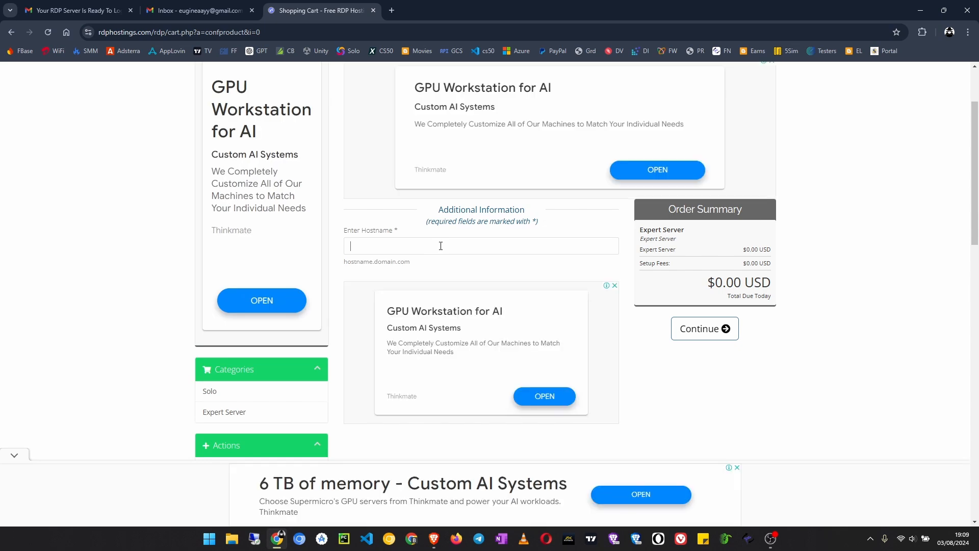
{"action": "type", "text": "host"}
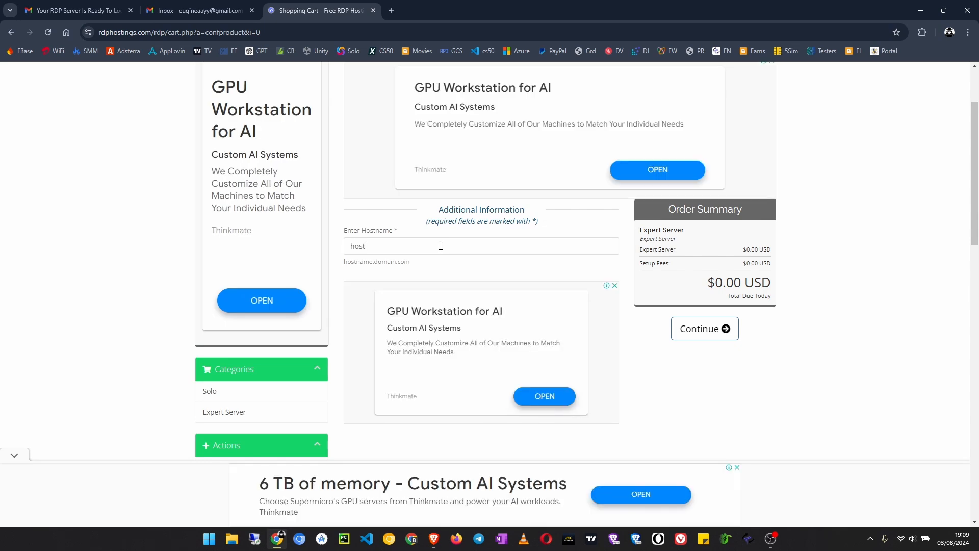
{"action": "type", "text": "."}
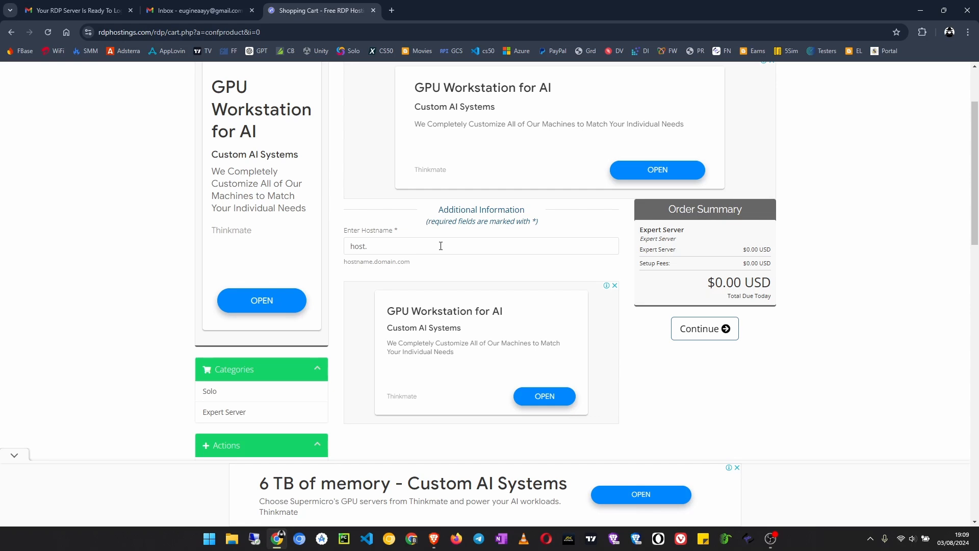
{"action": "type", "text": "euginetech"}
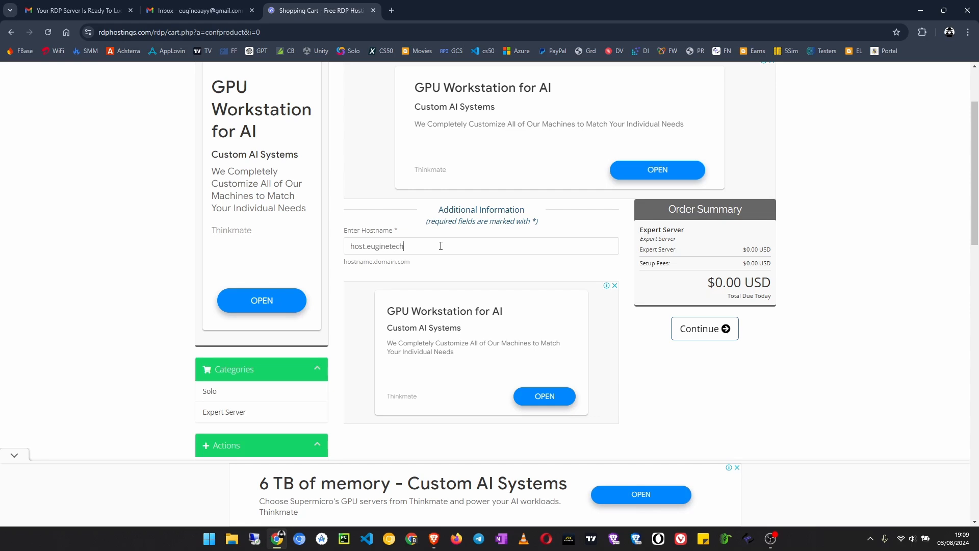
{"action": "type", "text": ".com"}
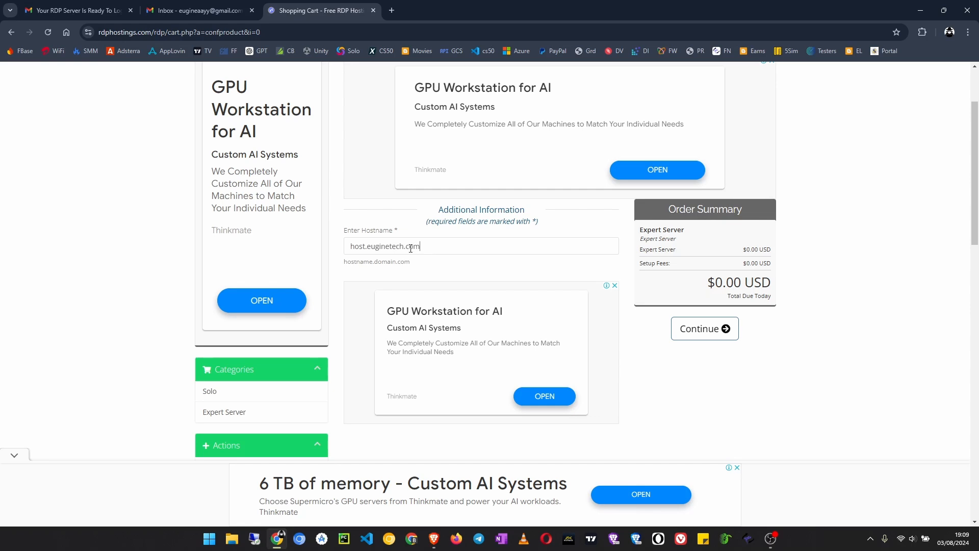
{"action": "double_click", "coordinate": [391, 246]}
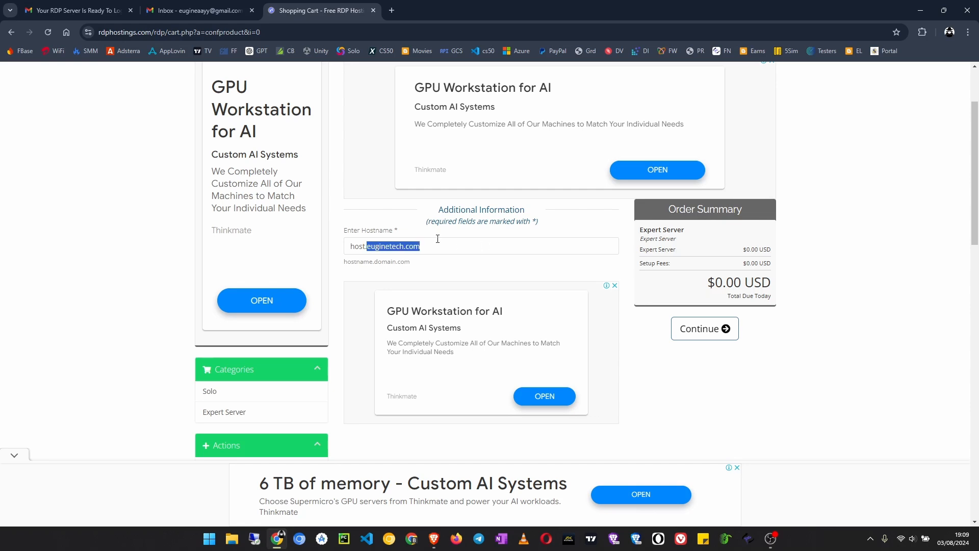
{"action": "left_click", "coordinate": [362, 246]}
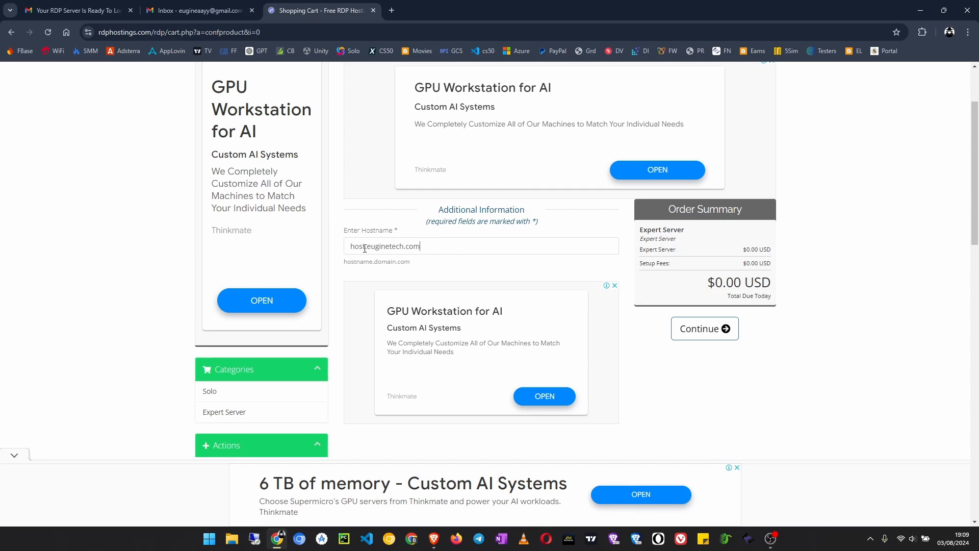
{"action": "mouse_move", "coordinate": [364, 245]}
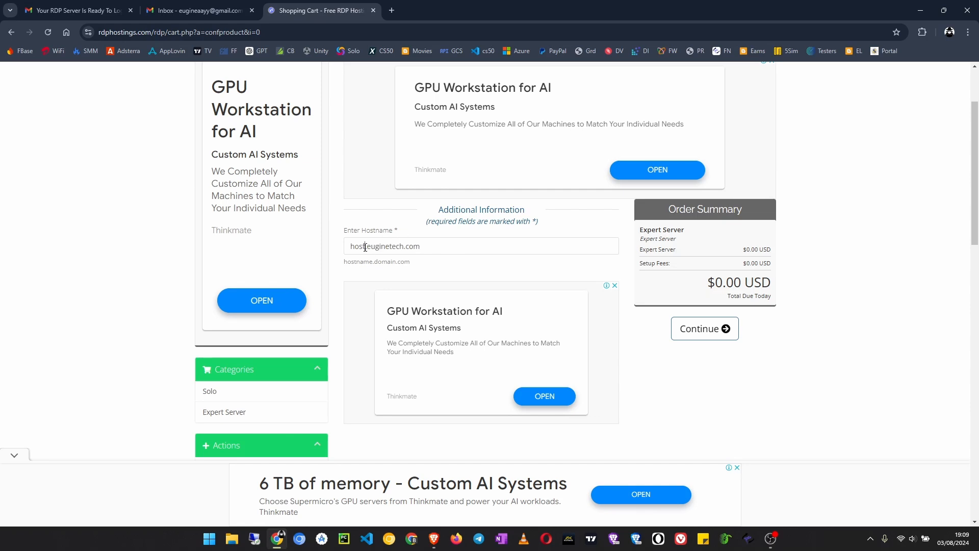
{"action": "scroll", "scroll_direction": "down", "scroll_amount": 3}
{"action": "type", "text": "44"}
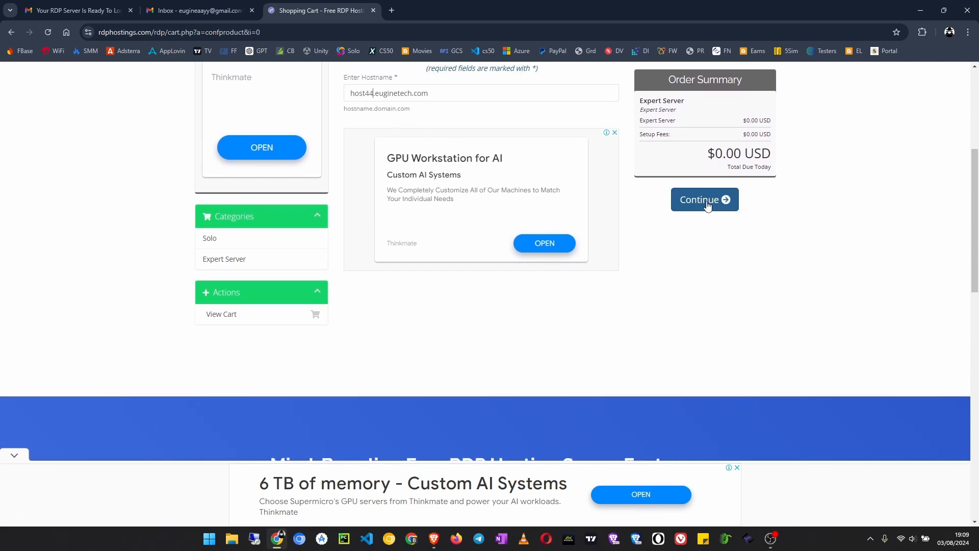
{"action": "left_click", "coordinate": [705, 199]}
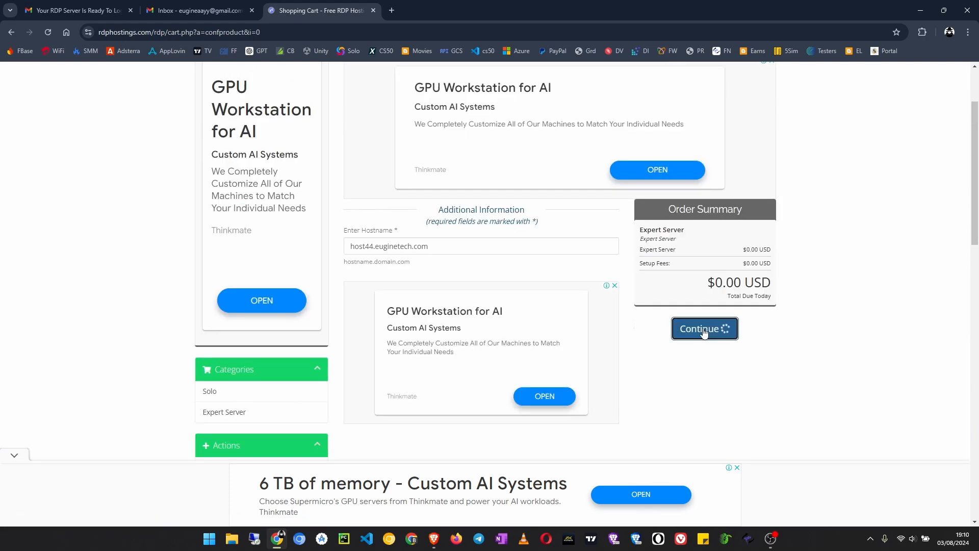
Step: Tick the no-temporary-email and no-abuse confirmations and proceed to Checkout
{"action": "left_click", "coordinate": [705, 330]}
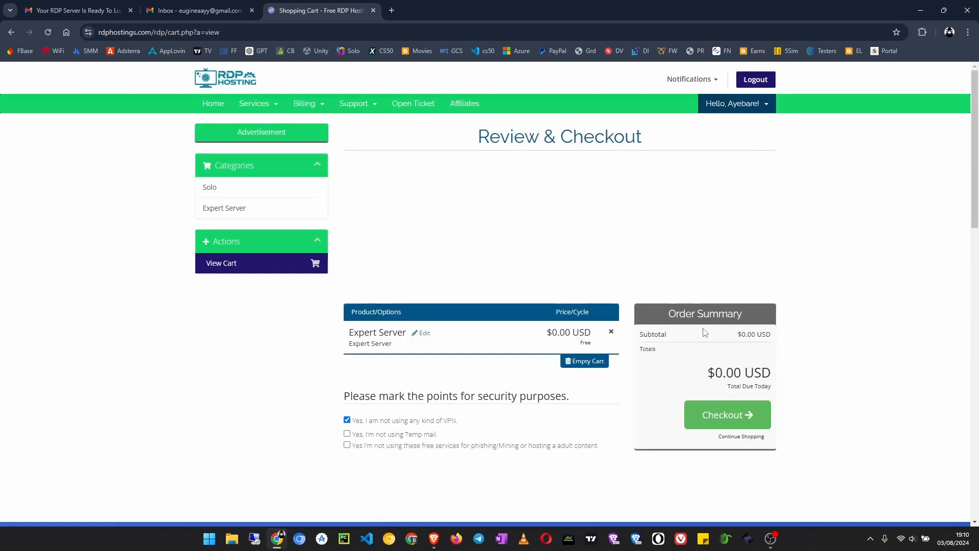
{"action": "scroll", "scroll_direction": "down", "scroll_amount": 3}
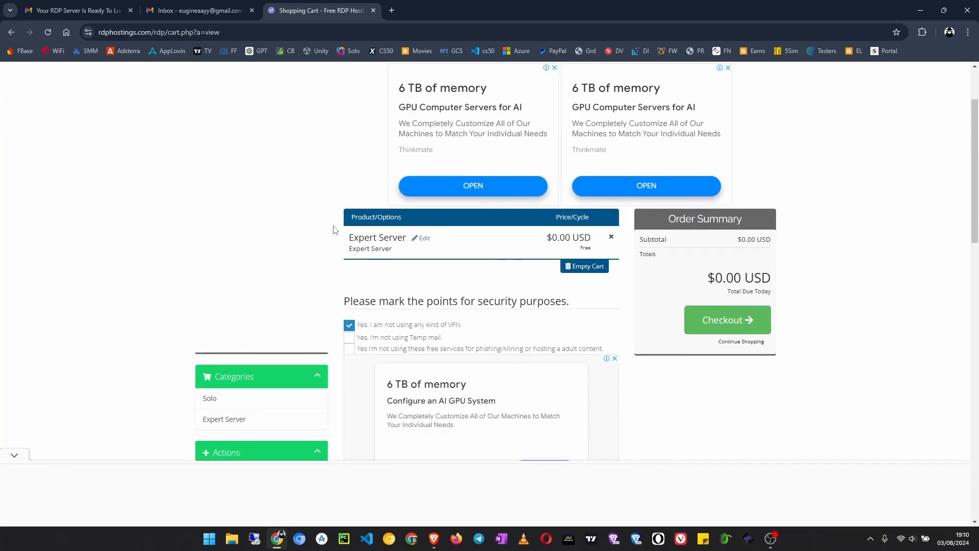
{"action": "scroll", "scroll_direction": "down", "scroll_amount": 3}
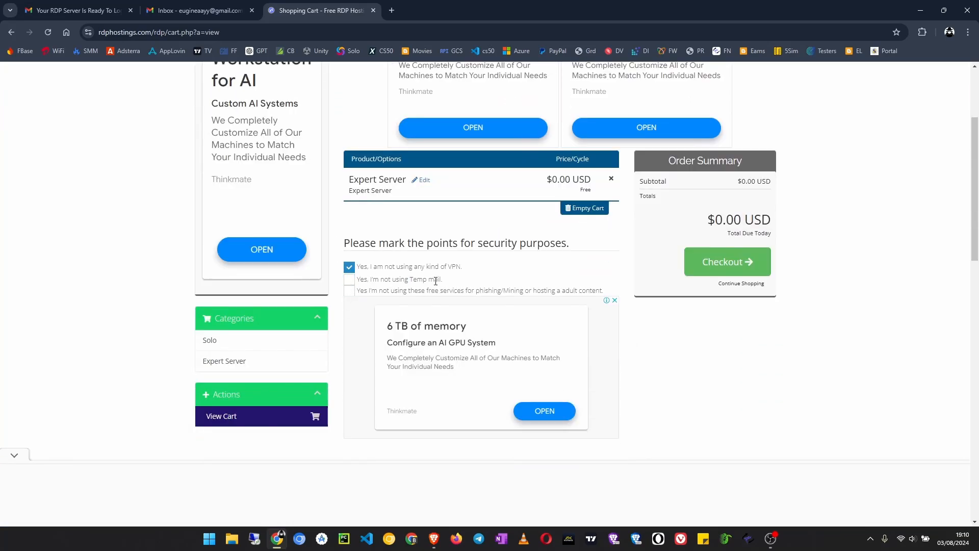
{"action": "left_click", "coordinate": [349, 279]}
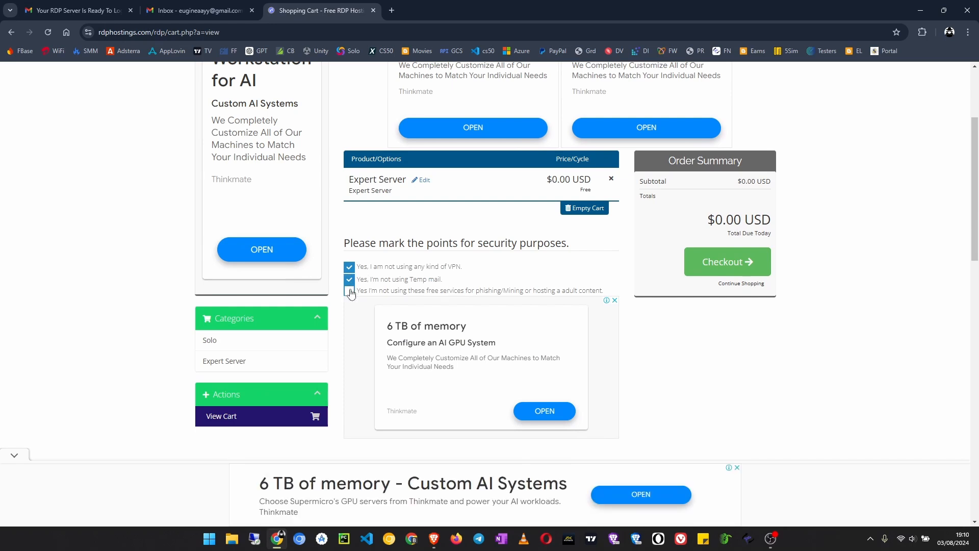
{"action": "left_click", "coordinate": [349, 291]}
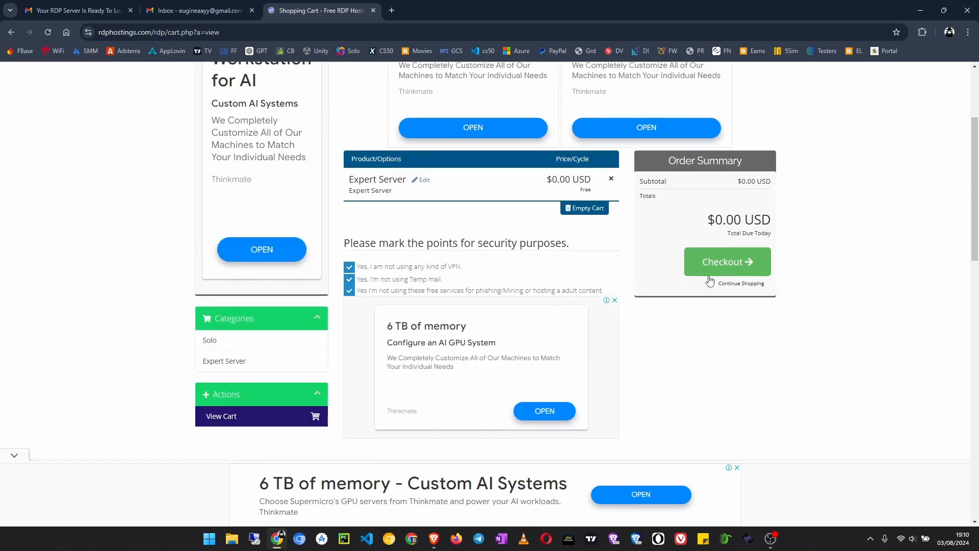
{"action": "left_click", "coordinate": [726, 262]}
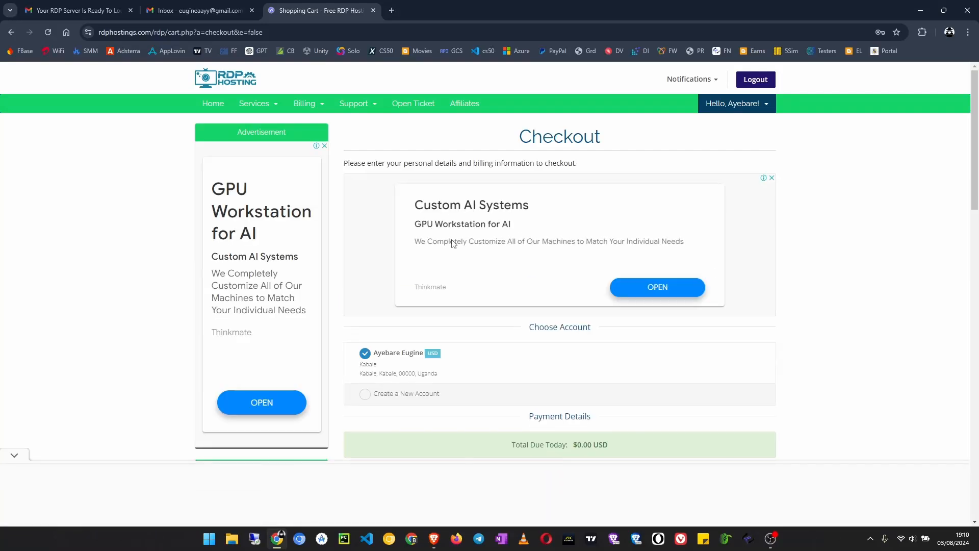
Step: Autofill the saved Gmail address in the checkout email field and add '+win' before the @
{"action": "scroll", "scroll_direction": "down", "scroll_amount": 3}
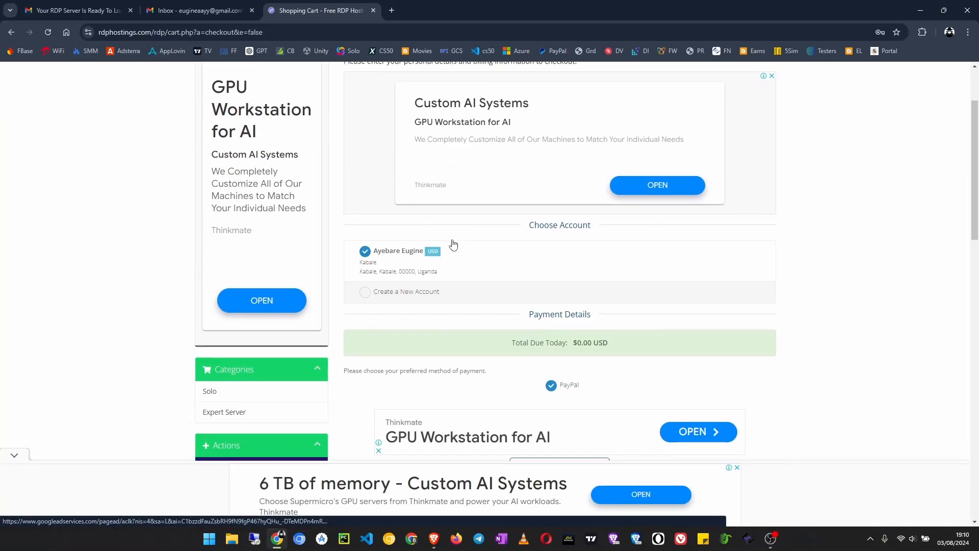
{"action": "mouse_move", "coordinate": [486, 261]}
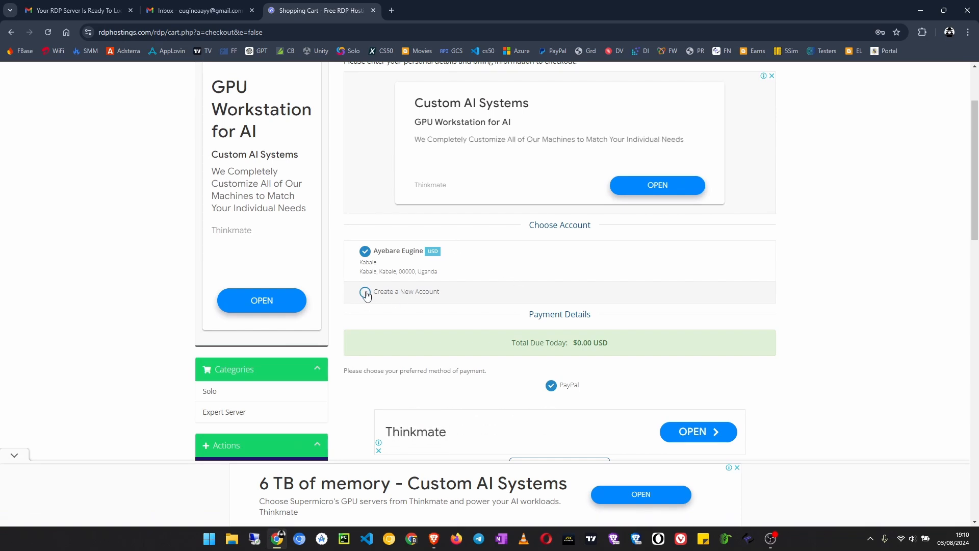
{"action": "left_click", "coordinate": [365, 291]}
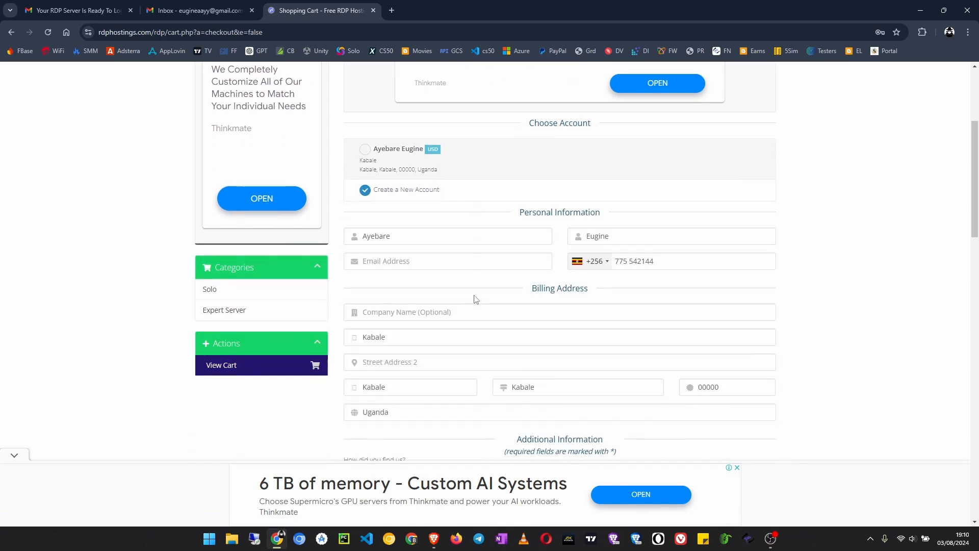
{"action": "scroll", "scroll_direction": "down", "scroll_amount": 3}
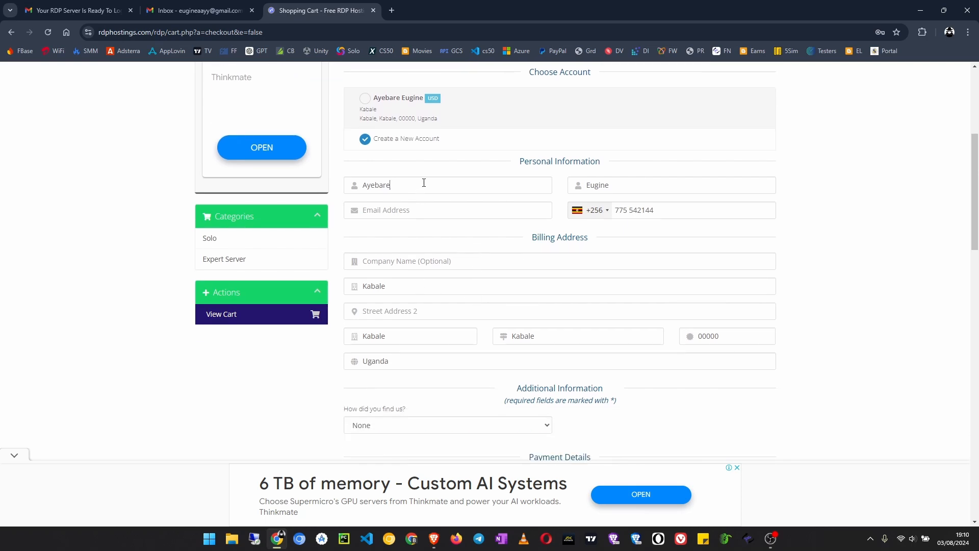
{"action": "left_click", "coordinate": [447, 210]}
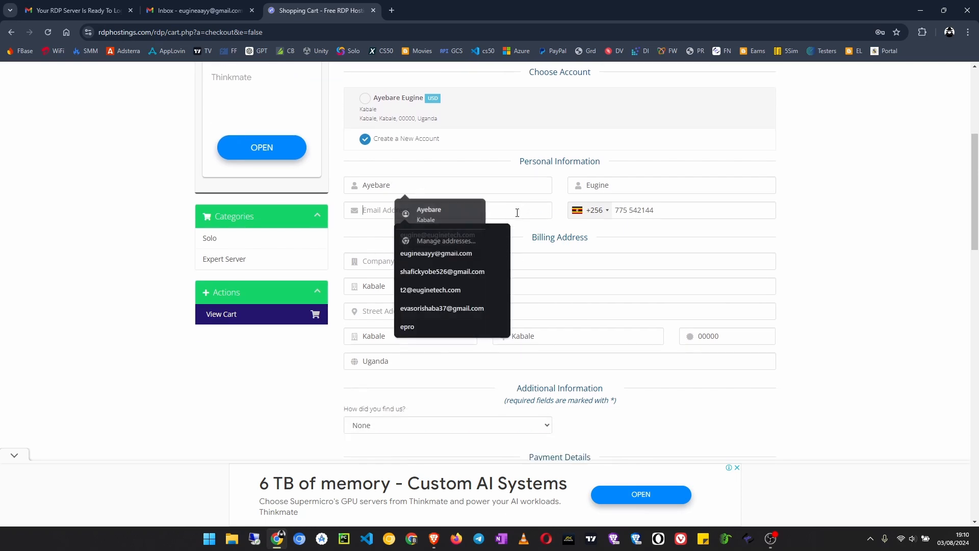
{"action": "left_click", "coordinate": [435, 253]}
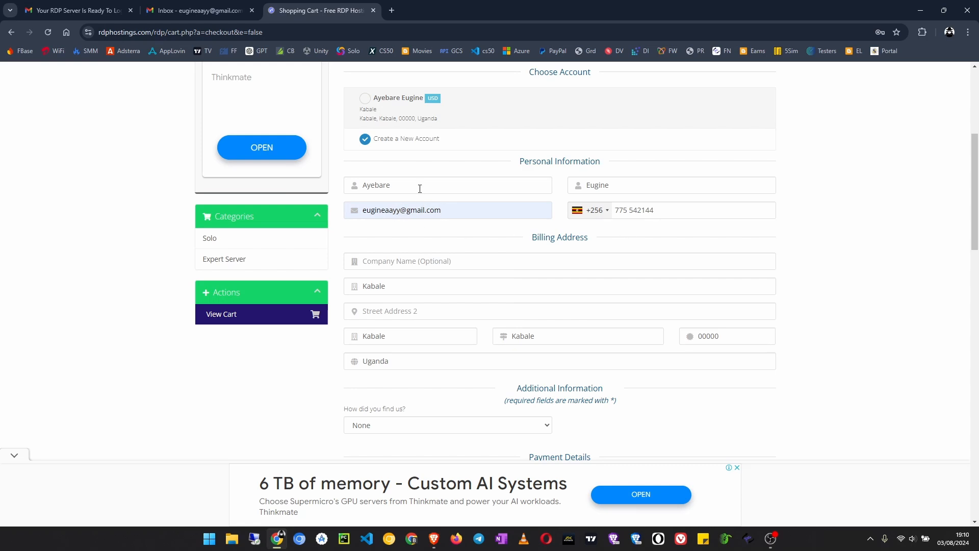
{"action": "type", "text": "+"}
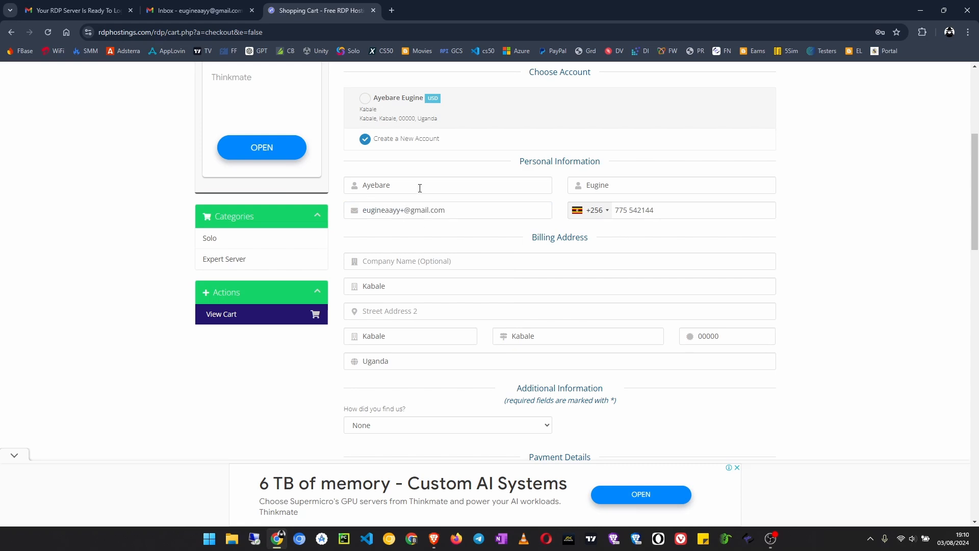
{"action": "type", "text": "win"}
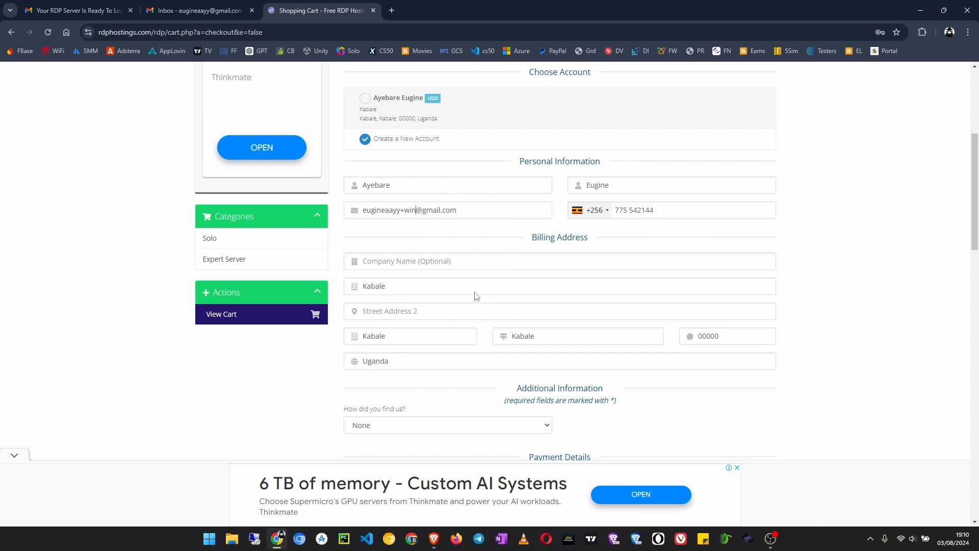
{"action": "scroll", "scroll_direction": "down", "scroll_amount": 3}
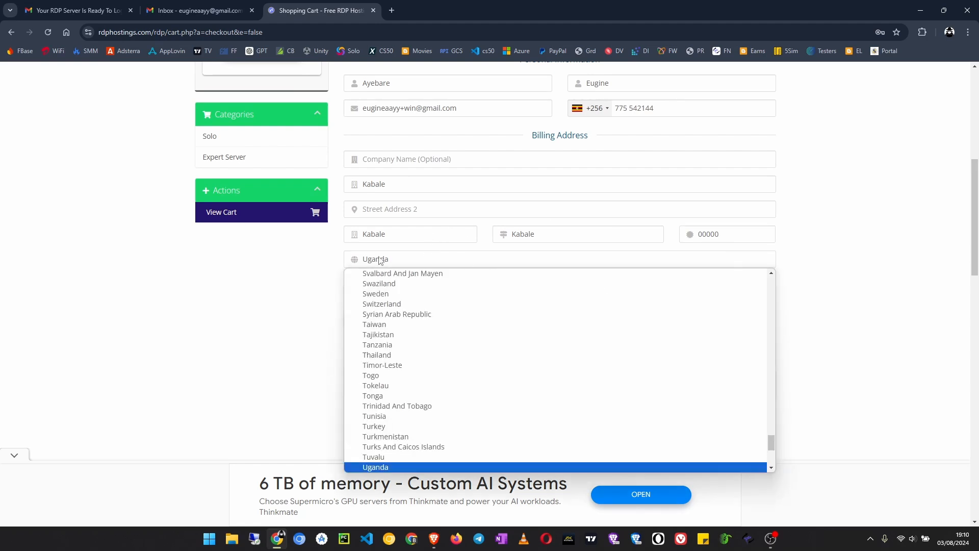
Step: Keep Uganda as billing country and set 'How did you find us?' to Google
{"action": "left_click", "coordinate": [375, 466]}
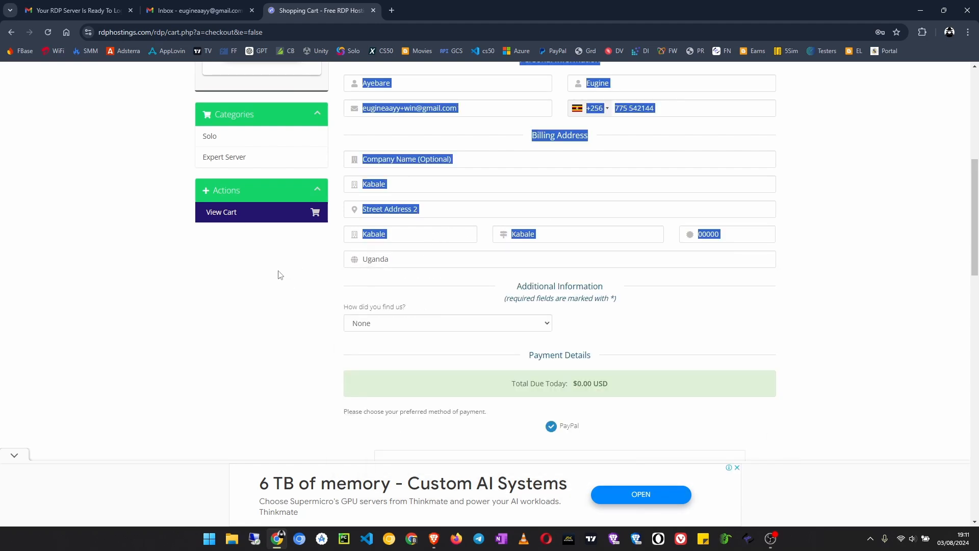
{"action": "mouse_move", "coordinate": [356, 334]}
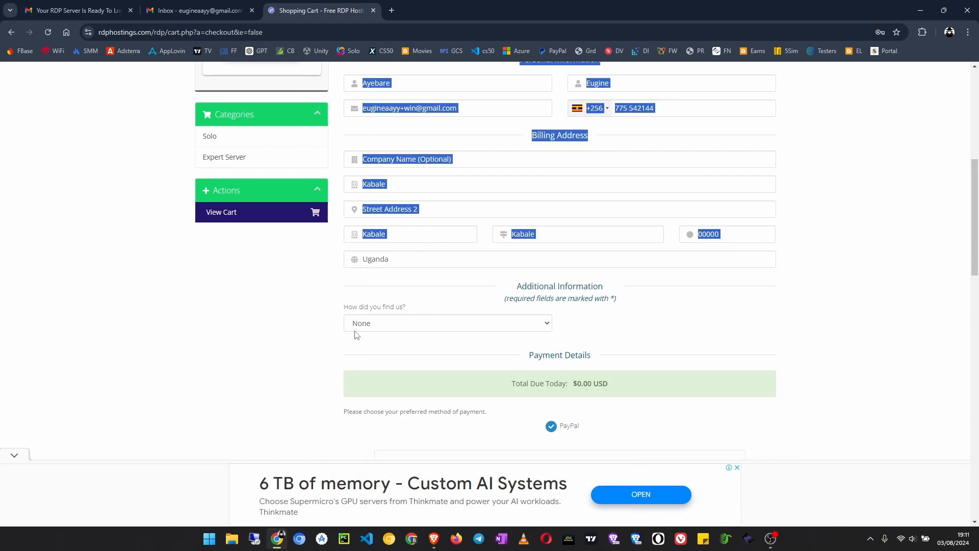
{"action": "left_click", "coordinate": [446, 324]}
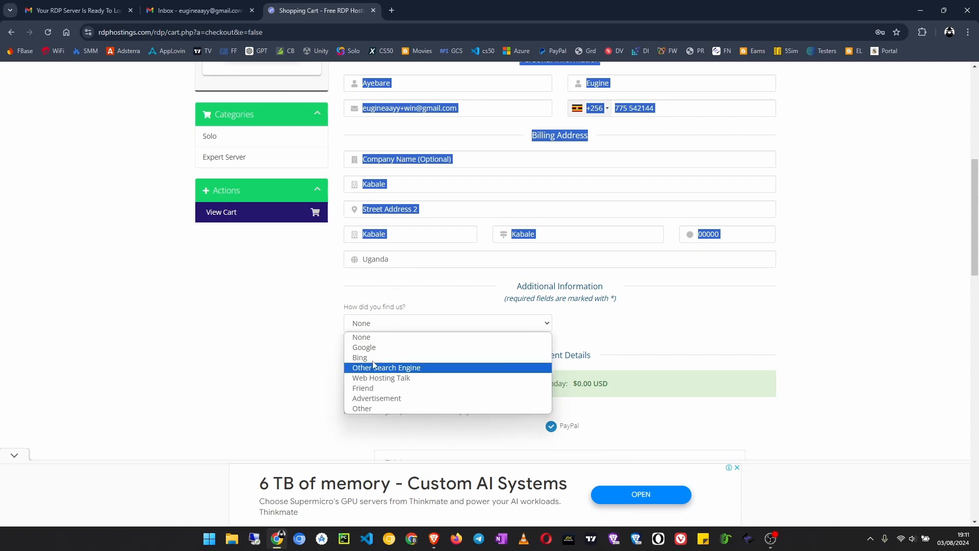
{"action": "mouse_move", "coordinate": [387, 388]}
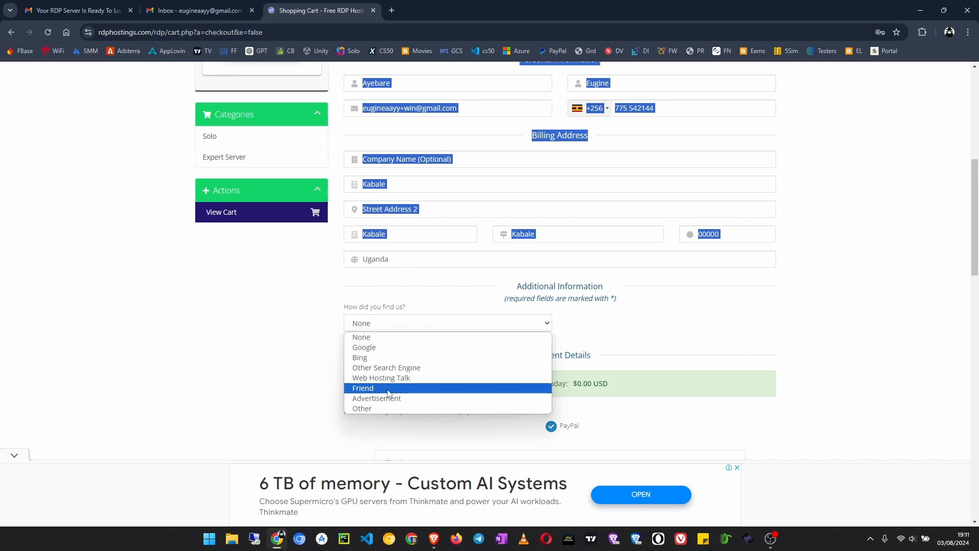
{"action": "mouse_move", "coordinate": [388, 338]}
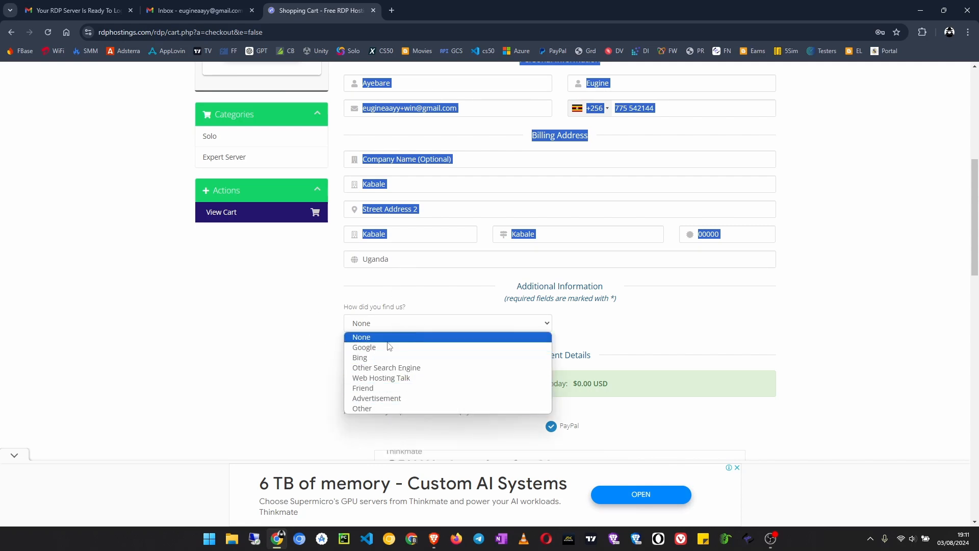
{"action": "left_click", "coordinate": [364, 347]}
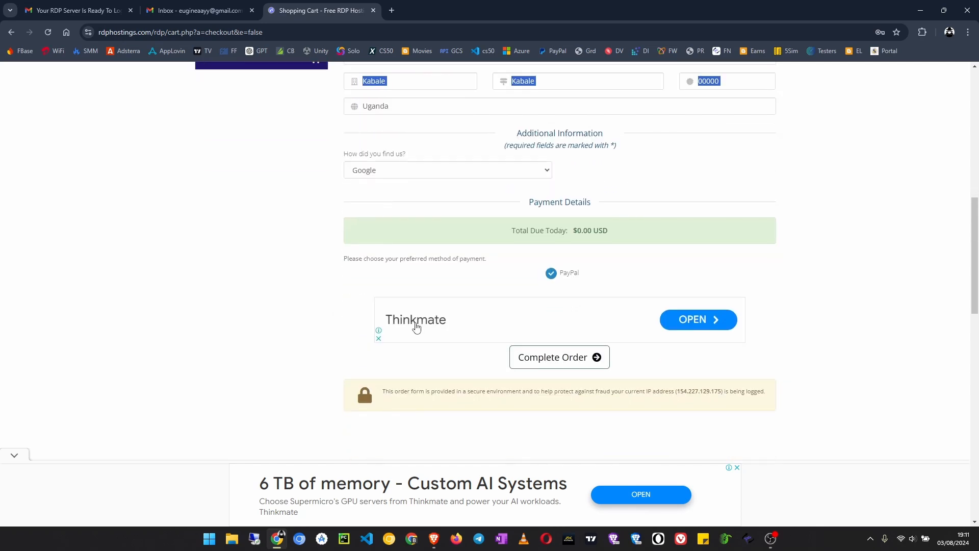
{"action": "scroll", "scroll_direction": "down", "scroll_amount": 3}
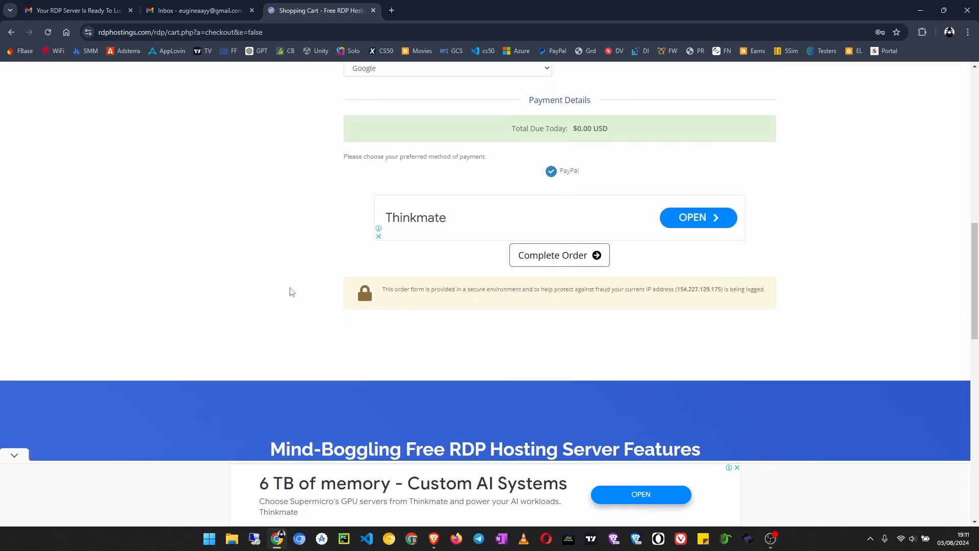
{"action": "scroll", "scroll_direction": "up", "scroll_amount": 3}
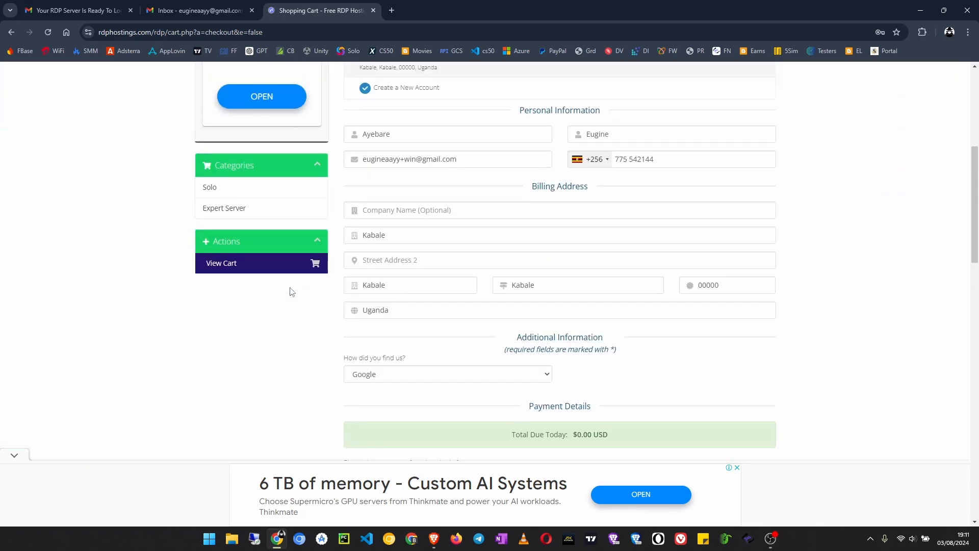
{"action": "scroll", "scroll_direction": "up", "scroll_amount": 3}
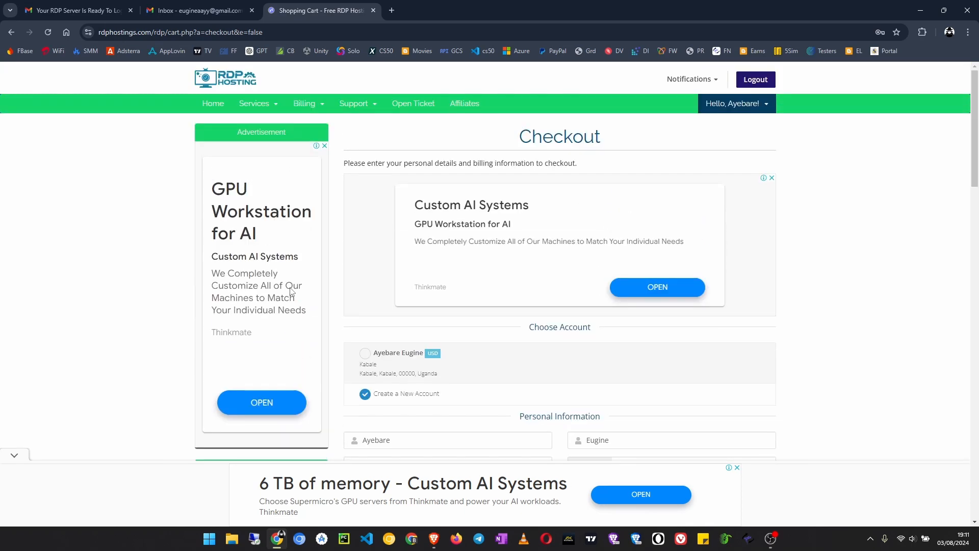
{"action": "scroll", "scroll_direction": "down", "scroll_amount": 3}
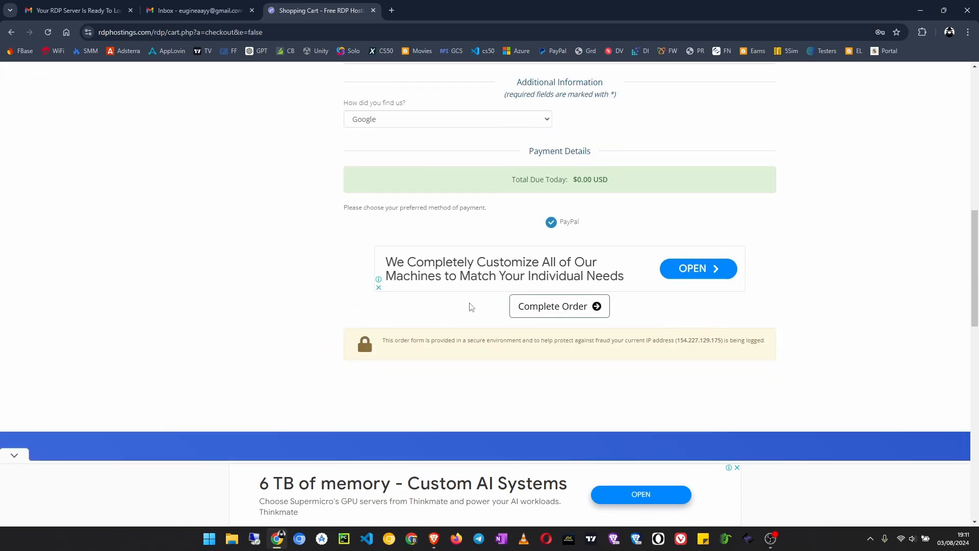
{"action": "scroll", "scroll_direction": "up", "scroll_amount": 3}
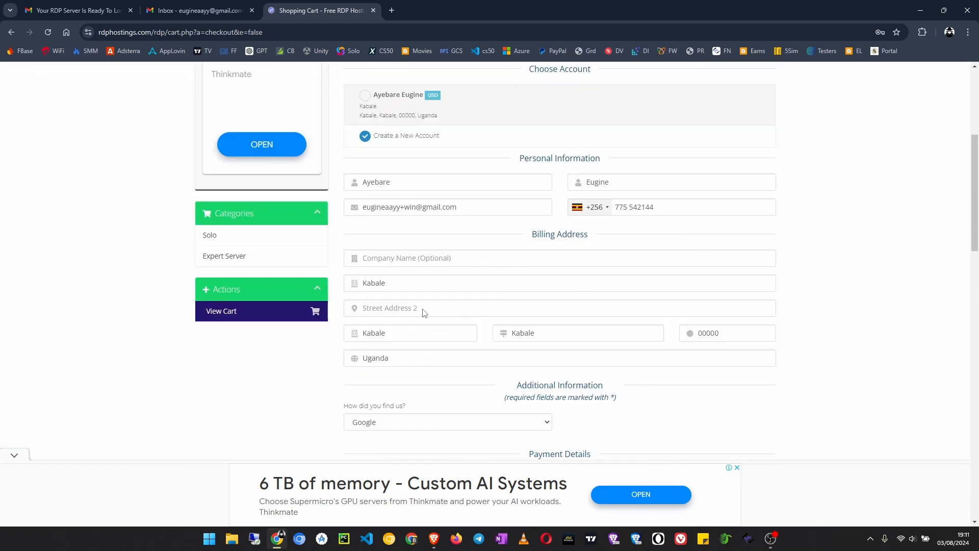
Step: Select the existing account under Choose Account and complete the free Expert Server order
{"action": "scroll", "scroll_direction": "up", "scroll_amount": 3}
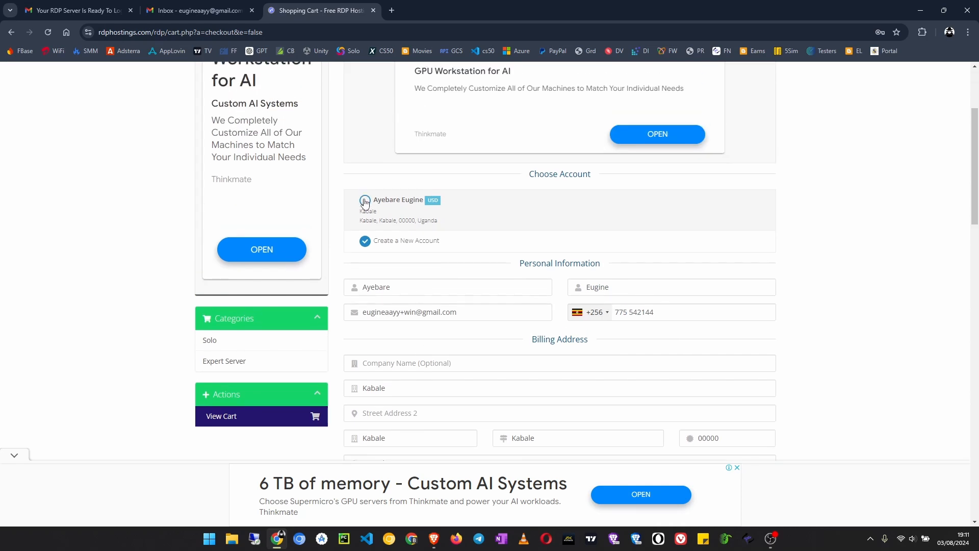
{"action": "left_click", "coordinate": [365, 200]}
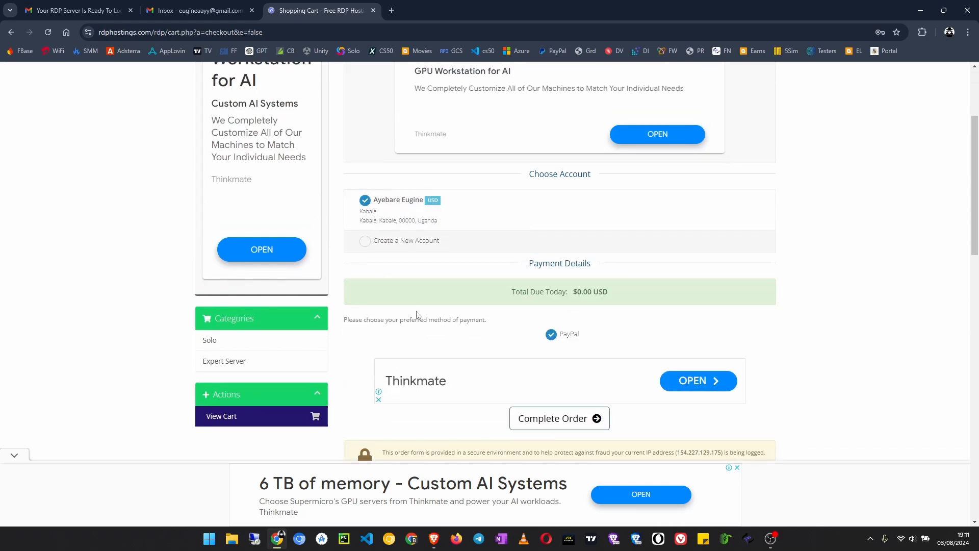
{"action": "scroll", "scroll_direction": "down", "scroll_amount": 3}
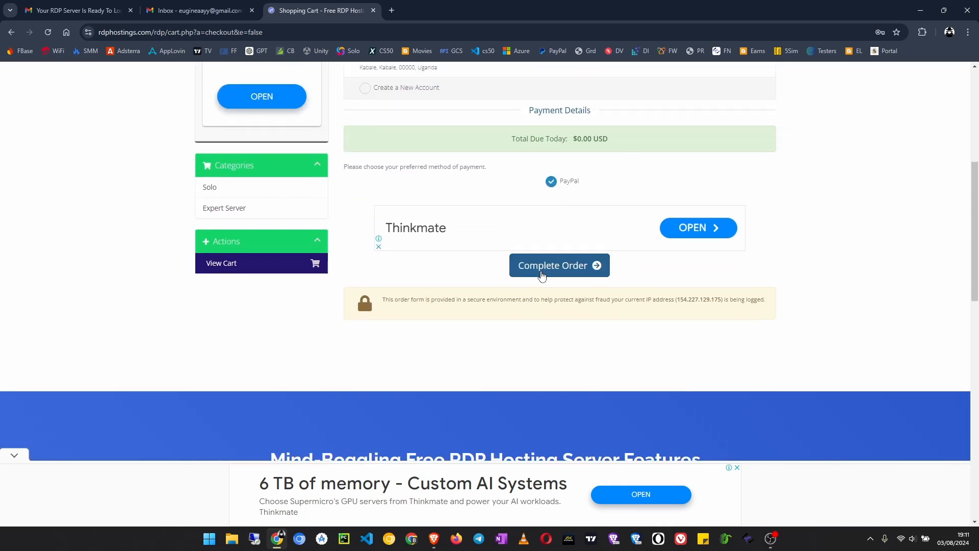
{"action": "left_click", "coordinate": [558, 265]}
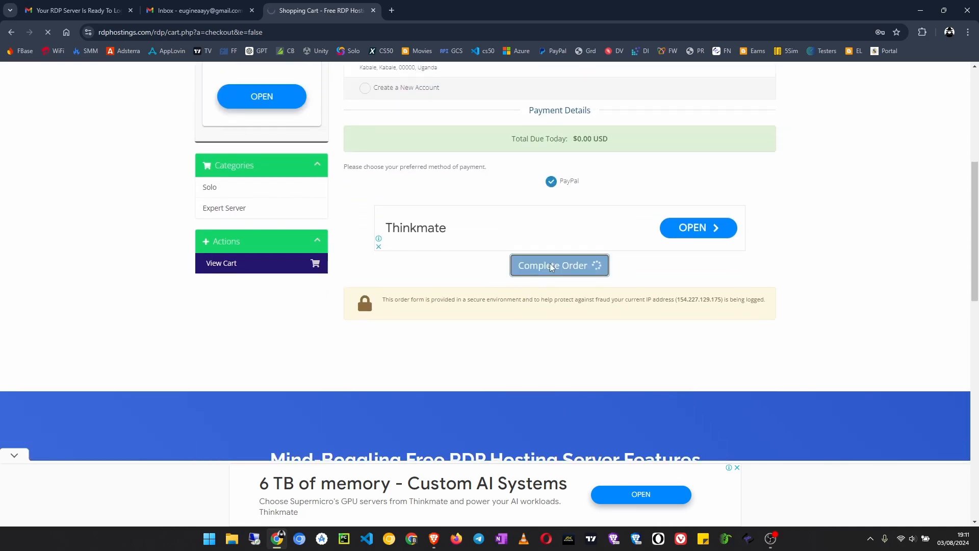
{"action": "left_click", "coordinate": [558, 265]}
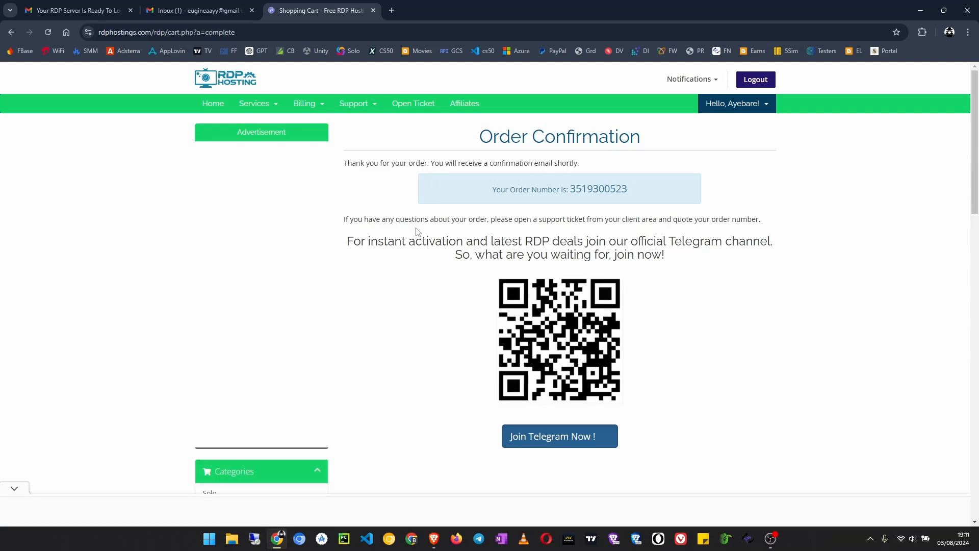
Step: Read the Order Confirmation email for the Expert Server and return to the inbox list
{"action": "left_click", "coordinate": [196, 10]}
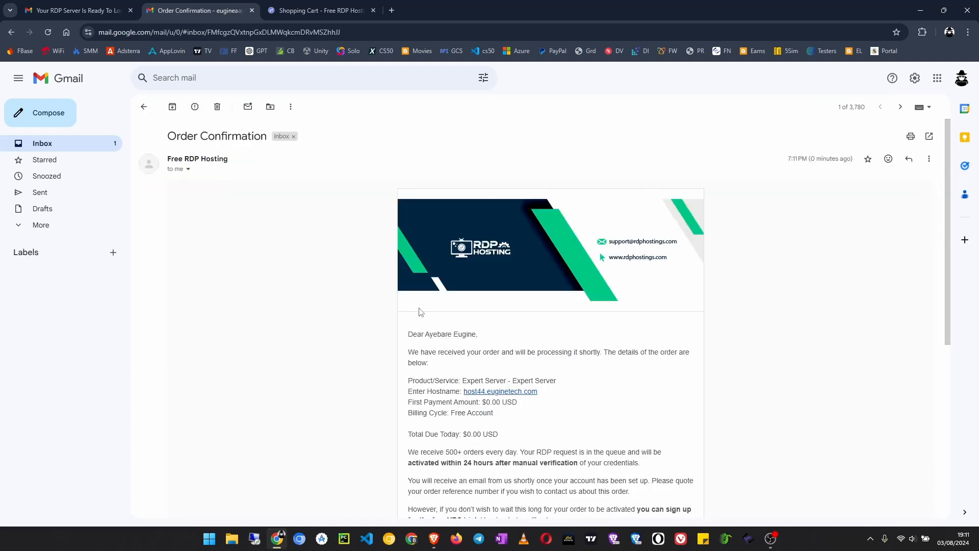
{"action": "scroll", "scroll_direction": "down", "scroll_amount": 3}
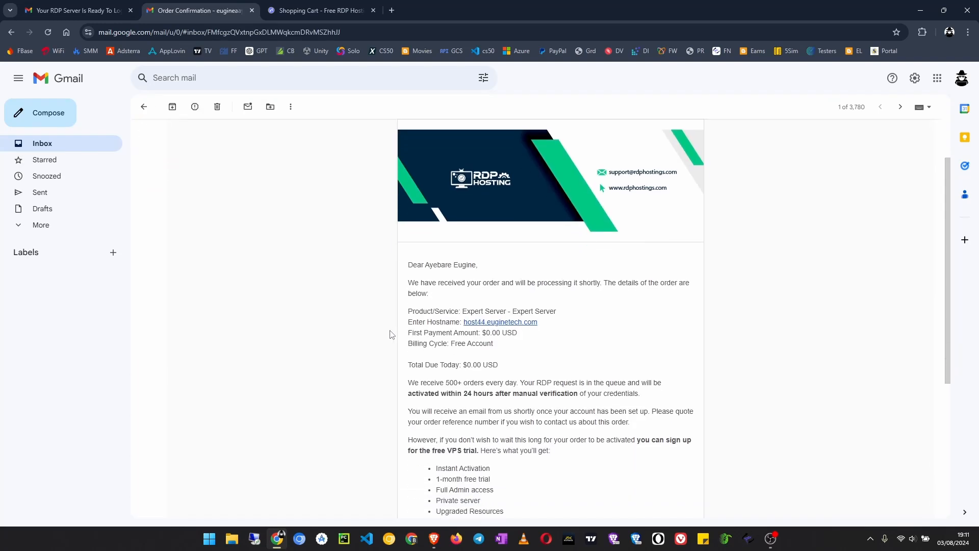
{"action": "scroll", "scroll_direction": "up", "scroll_amount": 3}
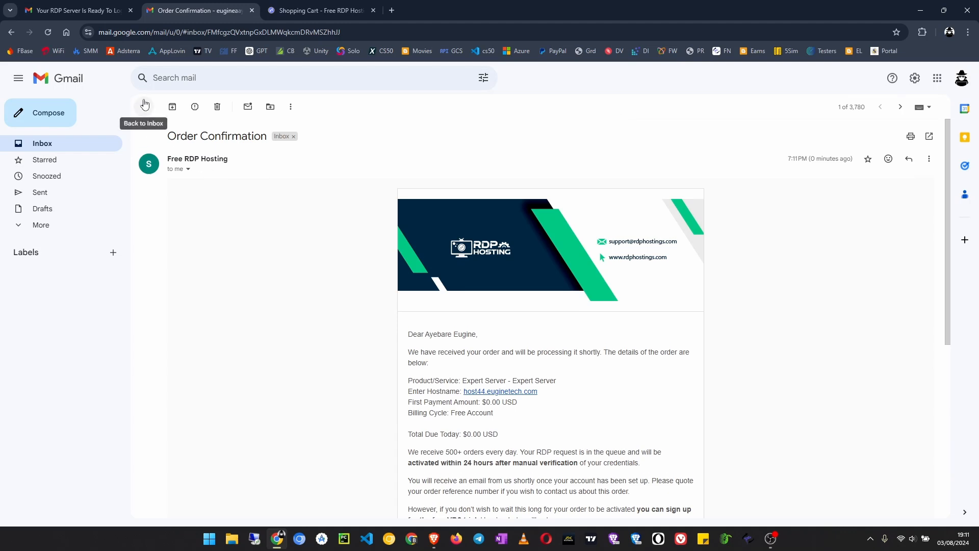
{"action": "left_click", "coordinate": [144, 106]}
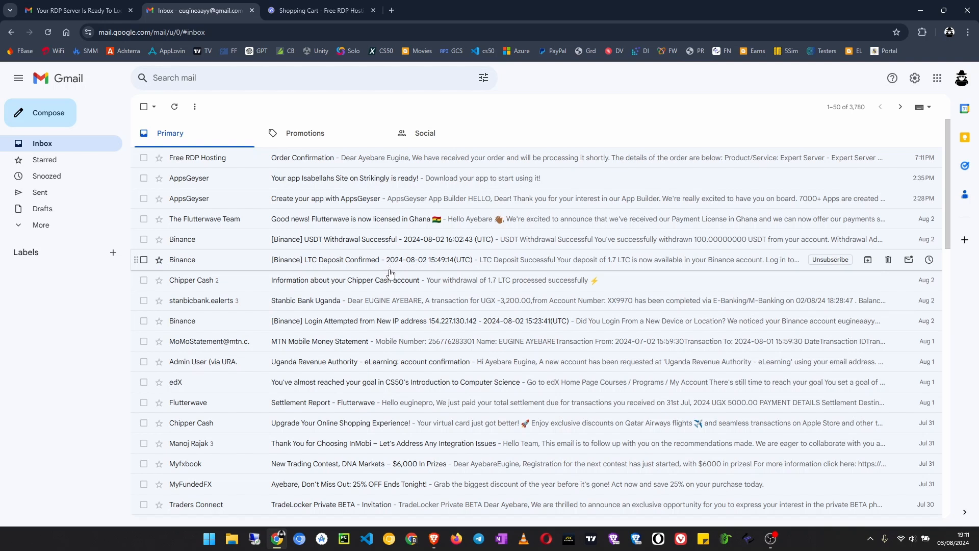
{"action": "mouse_move", "coordinate": [391, 280]}
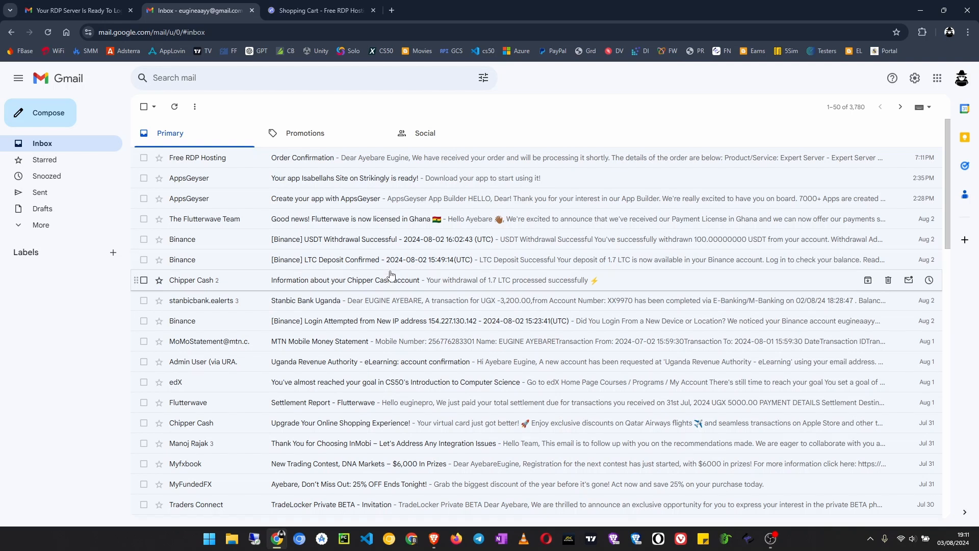
Step: Search the mailbox for 'rdp' and open the Welcome To RDPHostings Family! email
{"action": "left_click", "coordinate": [269, 78]}
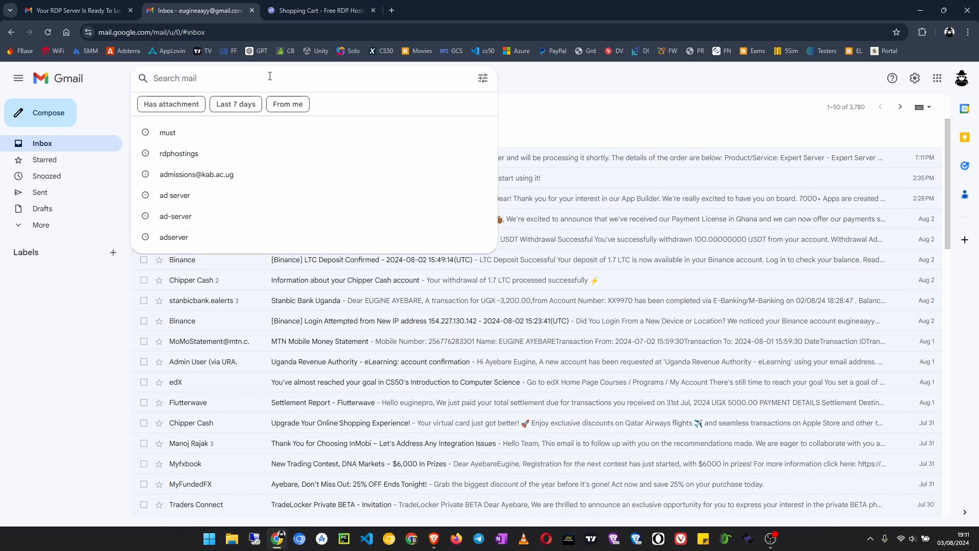
{"action": "type", "text": "rd"}
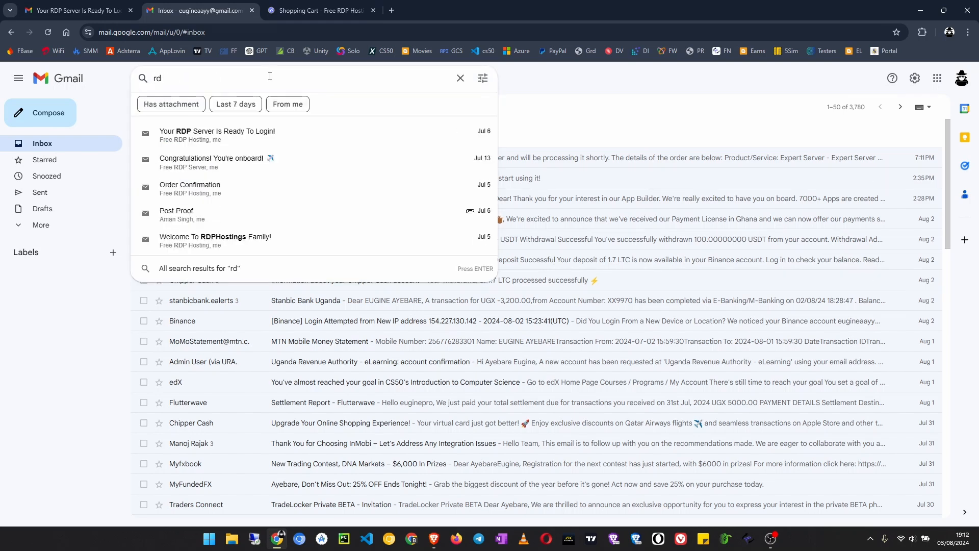
{"action": "type", "text": "p"}
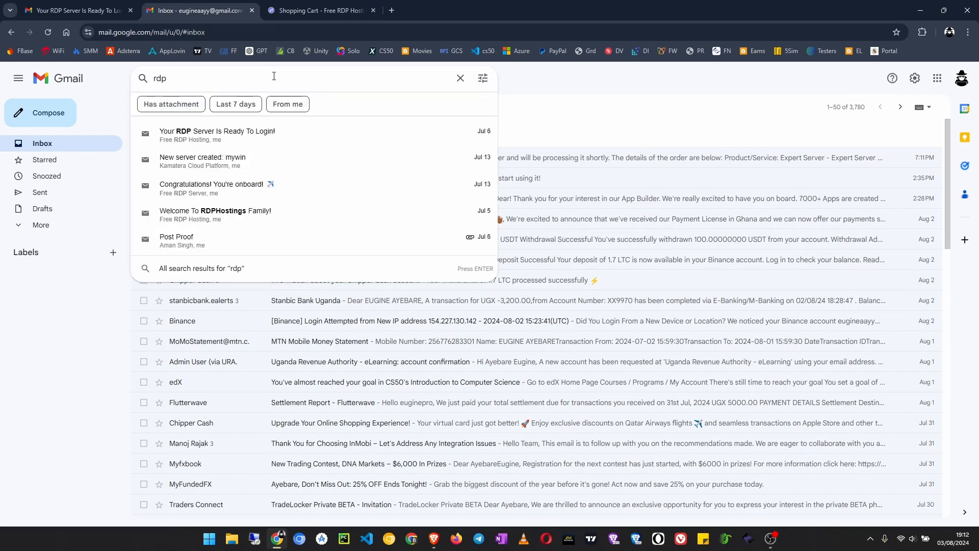
{"action": "mouse_move", "coordinate": [235, 244]}
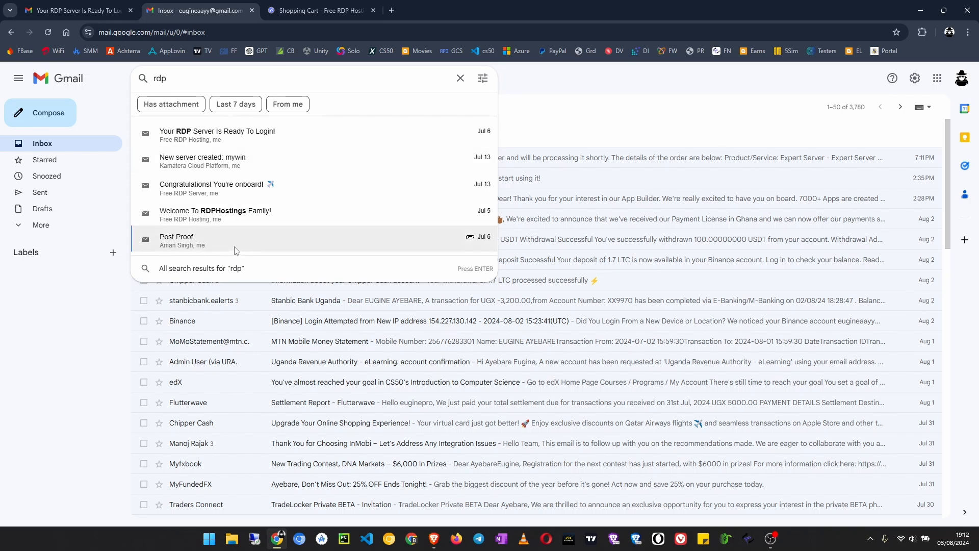
{"action": "mouse_move", "coordinate": [234, 214]}
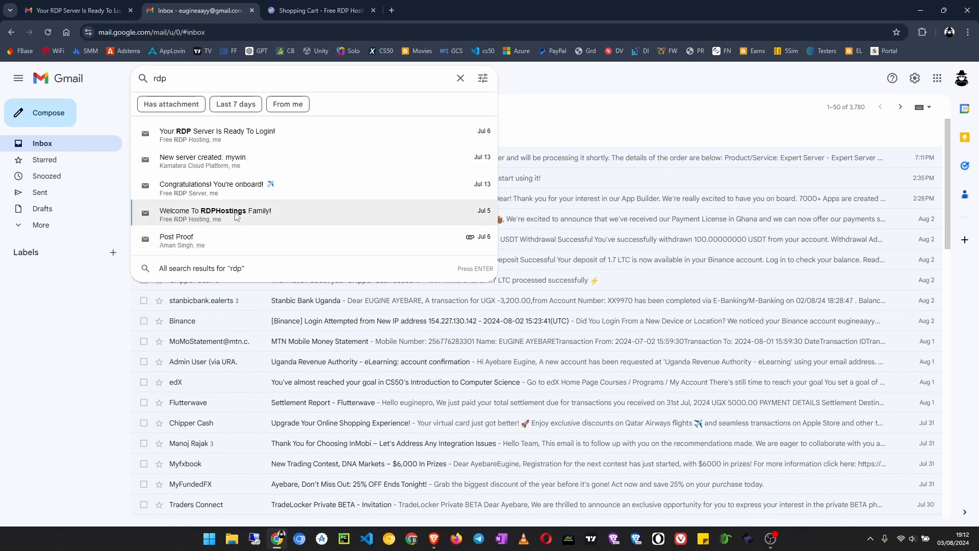
{"action": "left_click", "coordinate": [215, 210]}
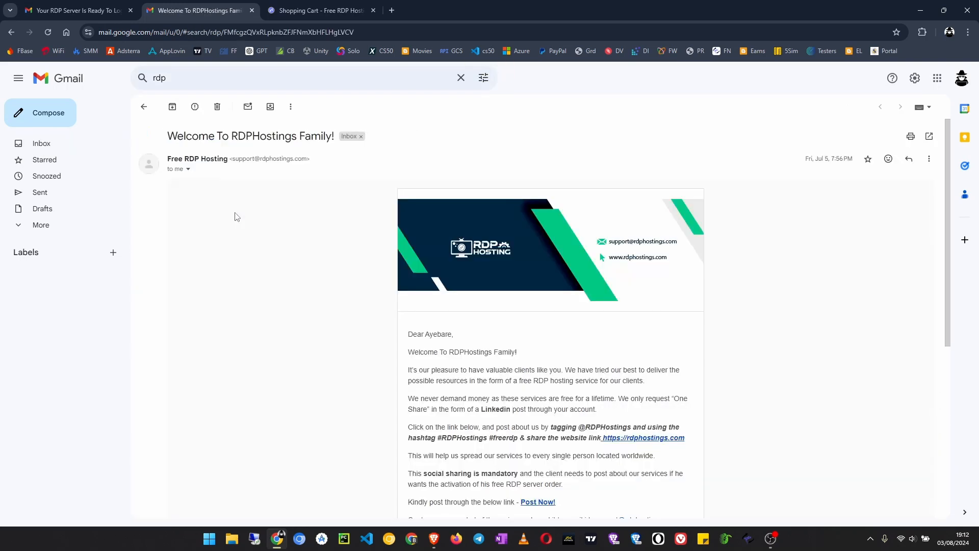
Step: Scroll through the welcome email's mandatory social-sharing activation instructions
{"action": "scroll", "scroll_direction": "down", "scroll_amount": 3}
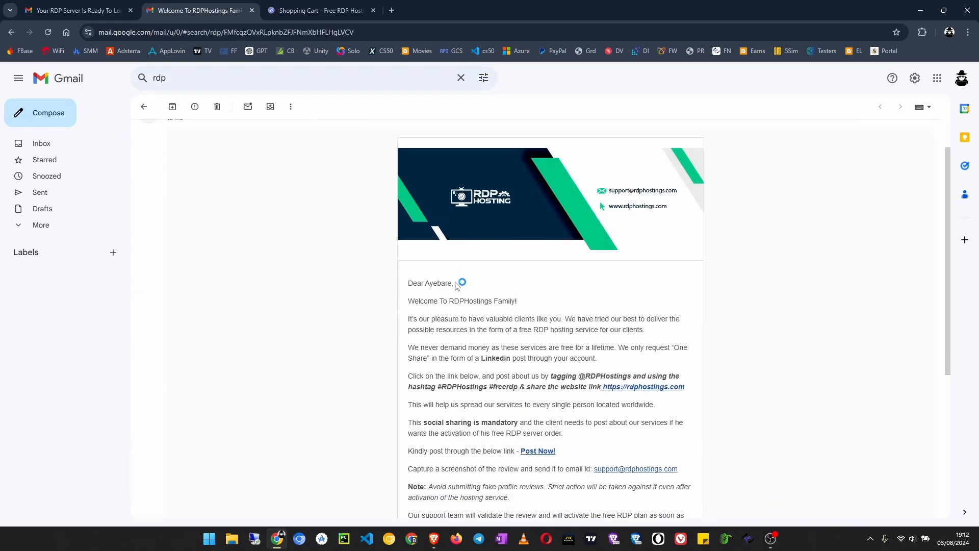
{"action": "mouse_move", "coordinate": [527, 309]}
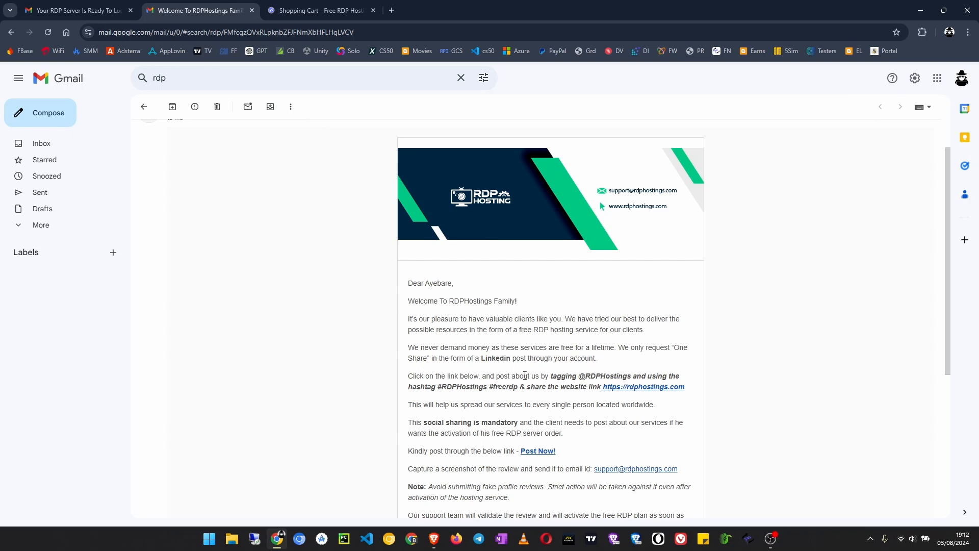
{"action": "mouse_move", "coordinate": [586, 386]}
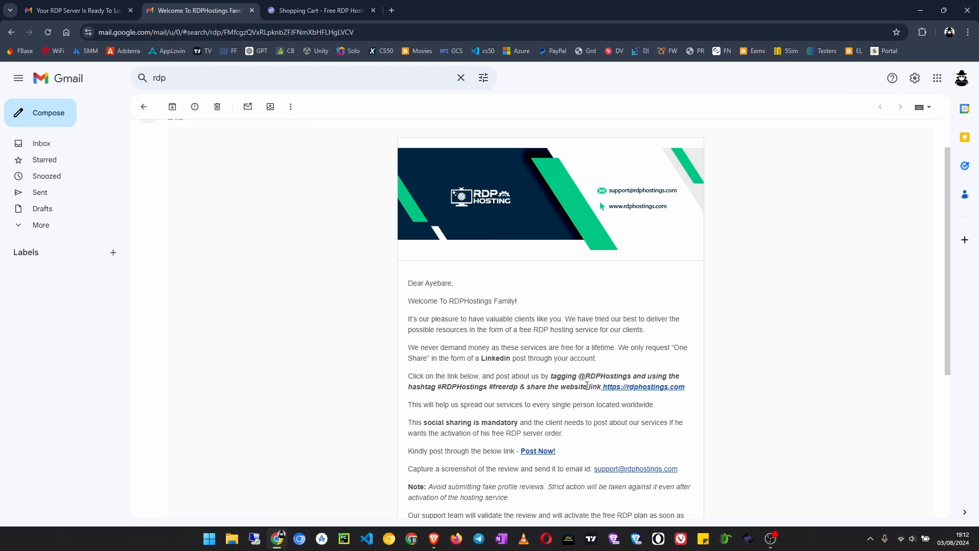
{"action": "scroll", "scroll_direction": "down", "scroll_amount": 3}
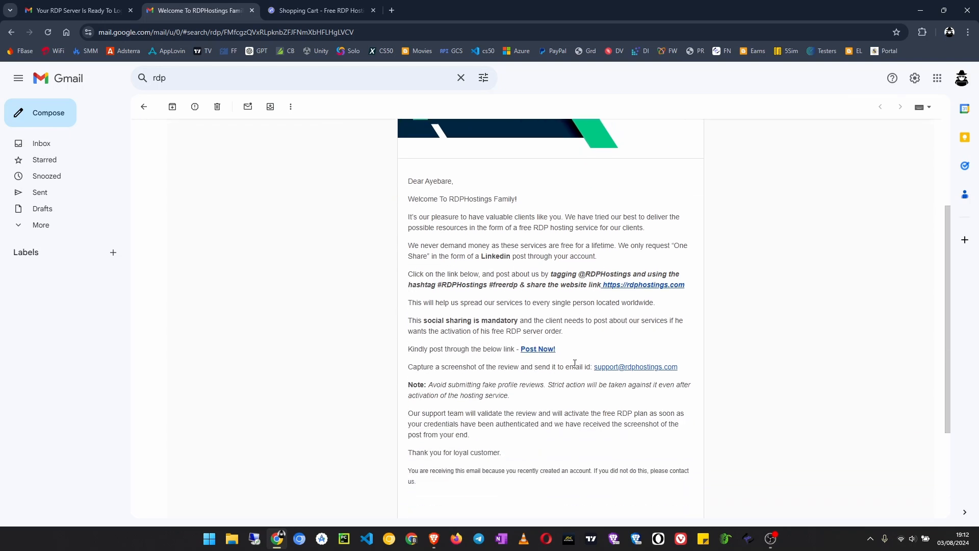
{"action": "scroll", "scroll_direction": "down", "scroll_amount": 3}
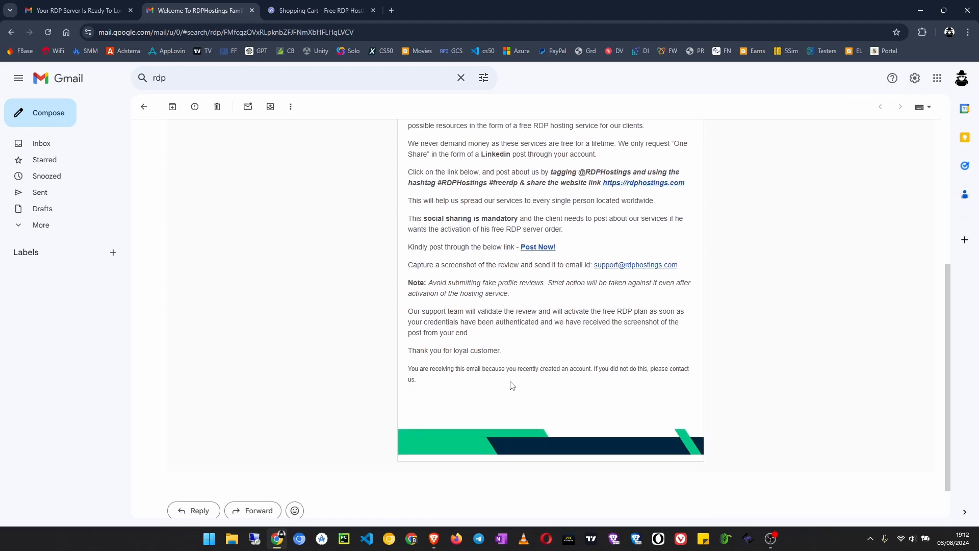
{"action": "scroll", "scroll_direction": "up", "scroll_amount": 3}
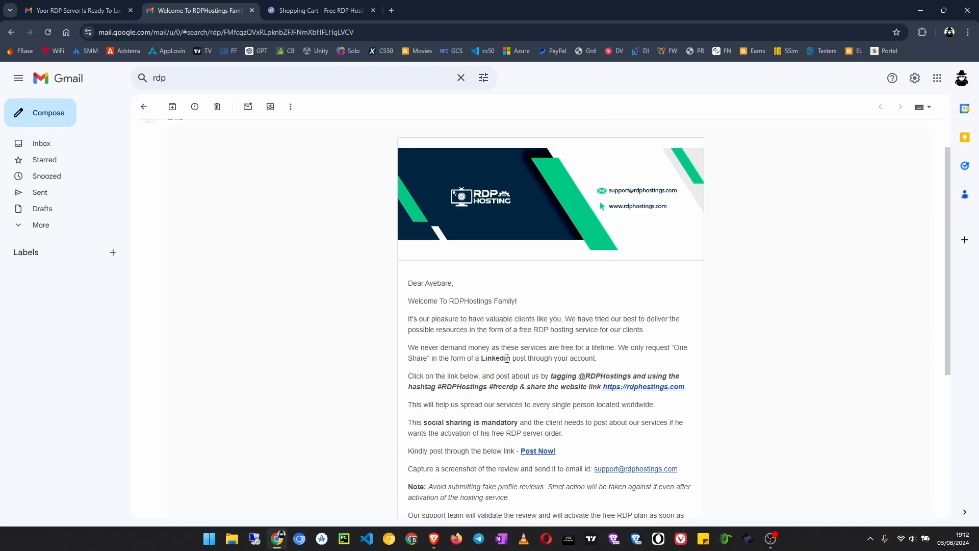
{"action": "scroll", "scroll_direction": "down", "scroll_amount": 3}
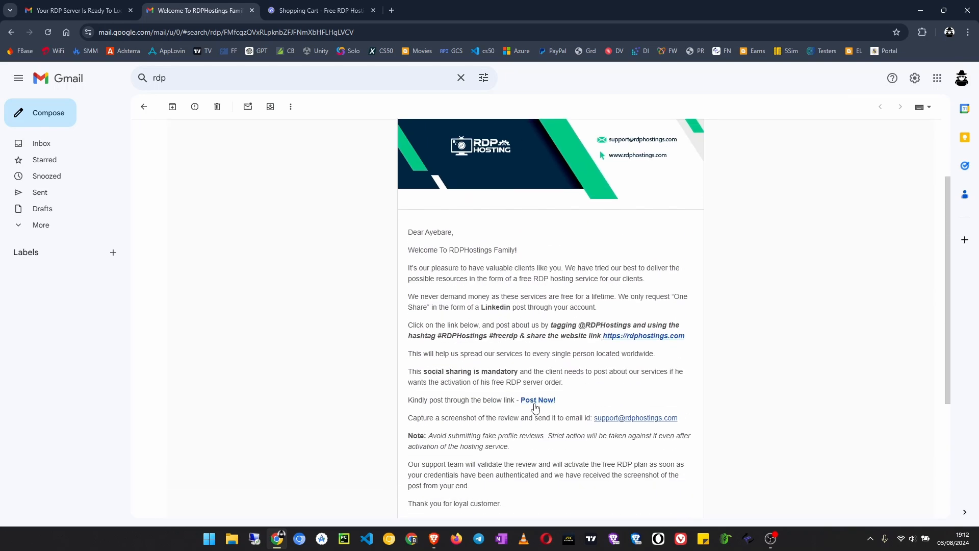
Step: Follow the Post Now! link to LinkedIn's share dialog with the rdphostings.com preview, then close the draft
{"action": "left_click", "coordinate": [538, 400]}
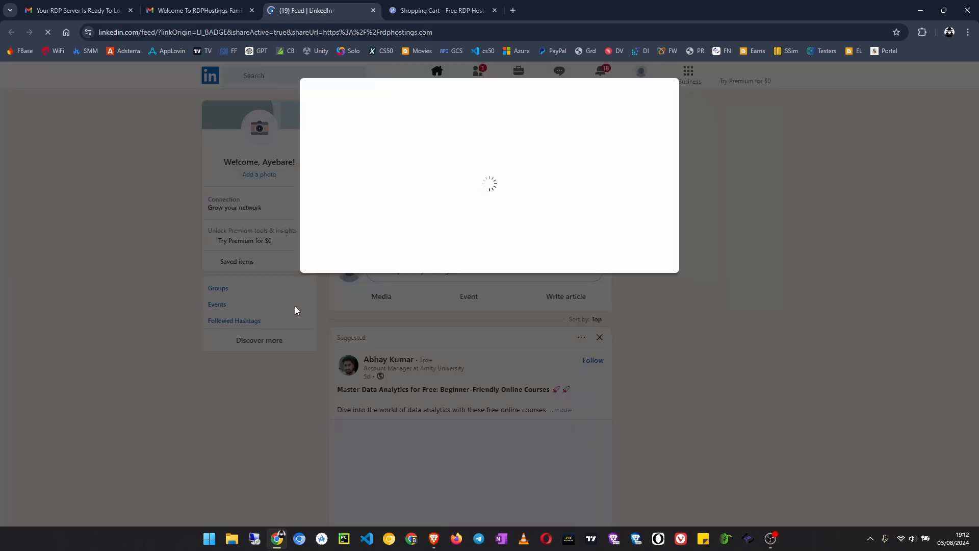
{"action": "mouse_move", "coordinate": [342, 215]}
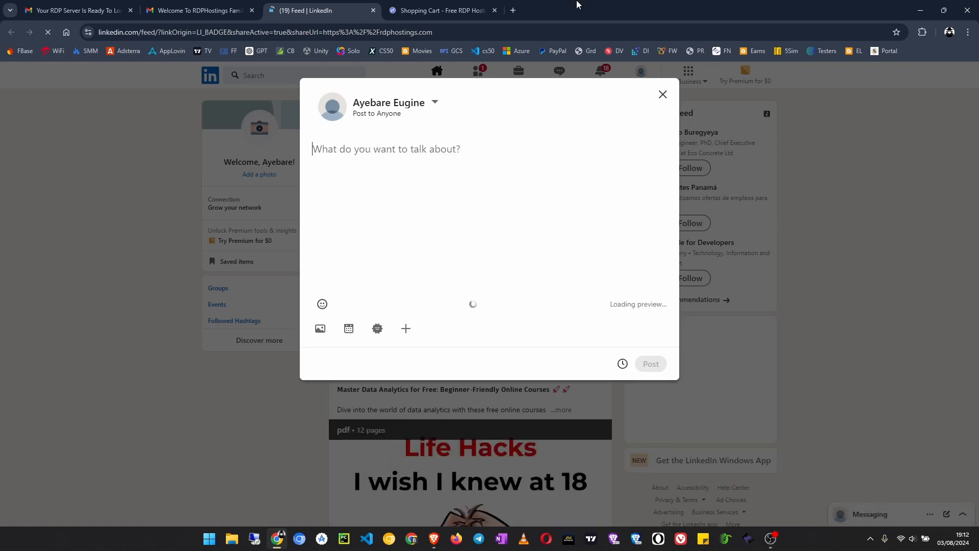
{"action": "left_click", "coordinate": [662, 94]}
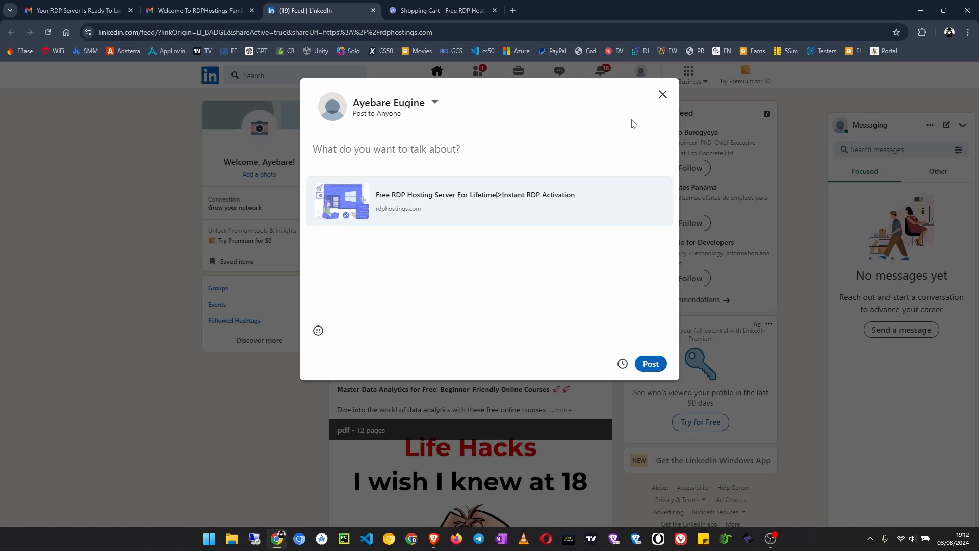
{"action": "left_click", "coordinate": [663, 94]}
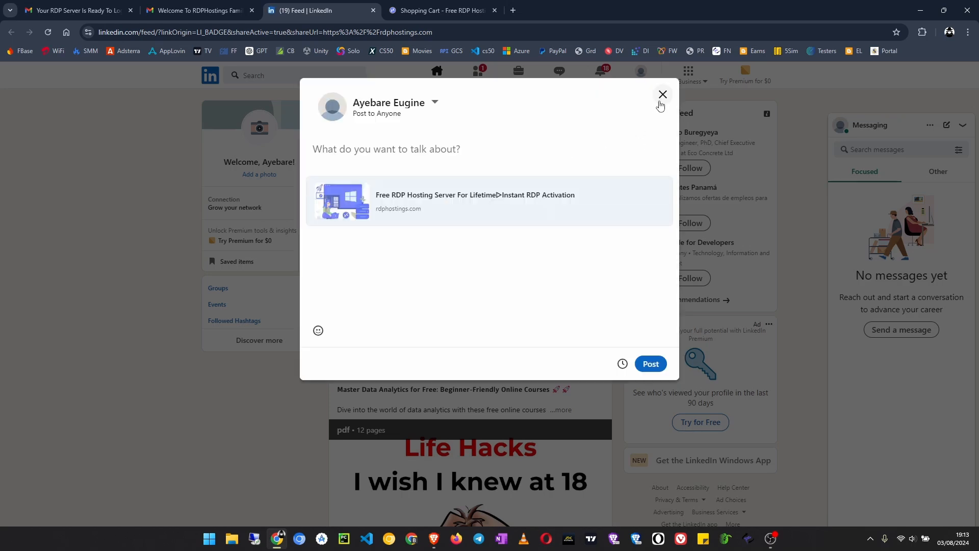
{"action": "left_click", "coordinate": [76, 10]}
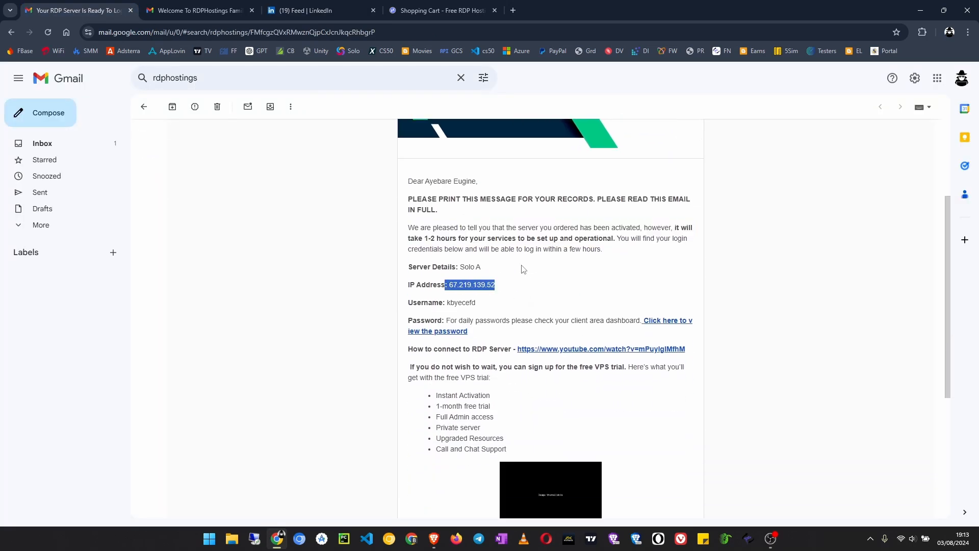
Step: Scroll through the Order Confirmation email showing the Expert Server order with $0.00 due
{"action": "scroll", "scroll_direction": "down", "scroll_amount": 3}
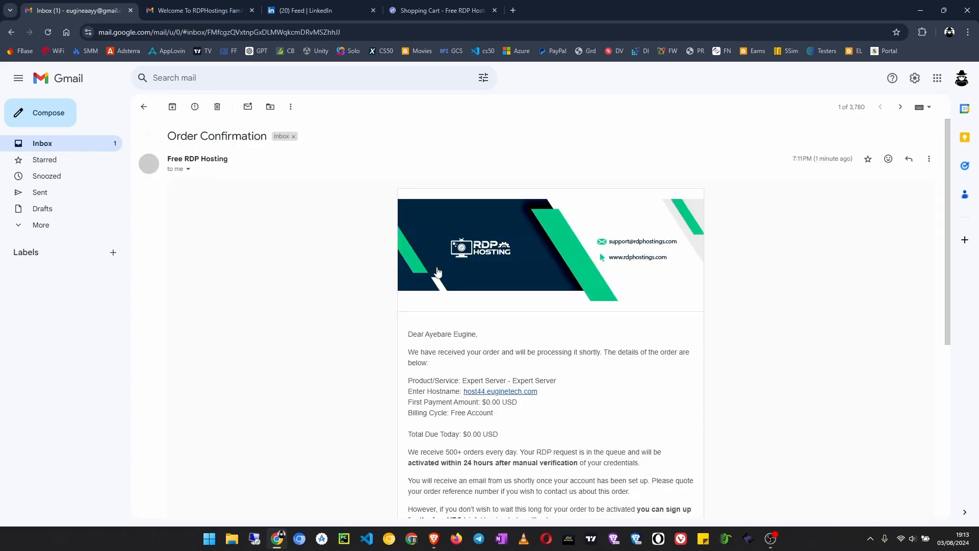
{"action": "scroll", "scroll_direction": "down", "scroll_amount": 3}
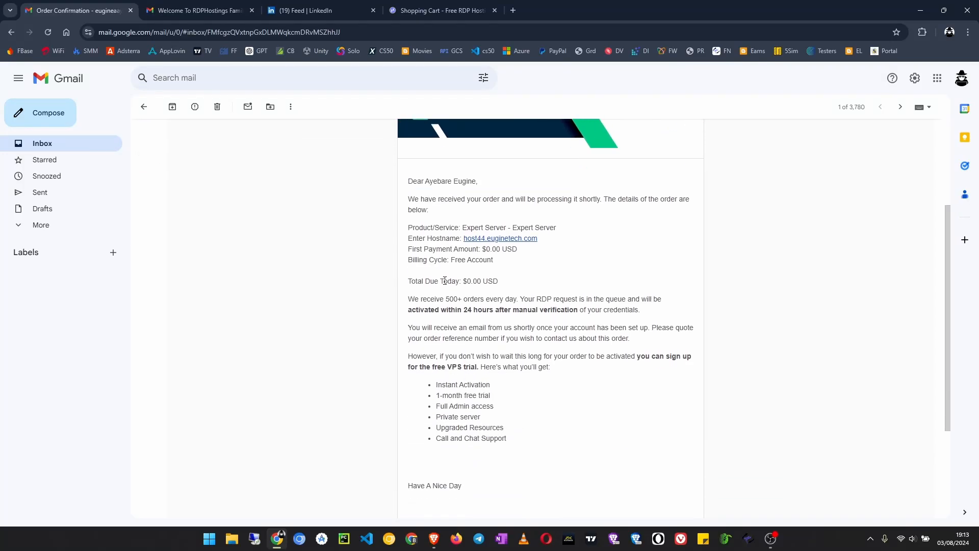
{"action": "scroll", "scroll_direction": "down", "scroll_amount": 3}
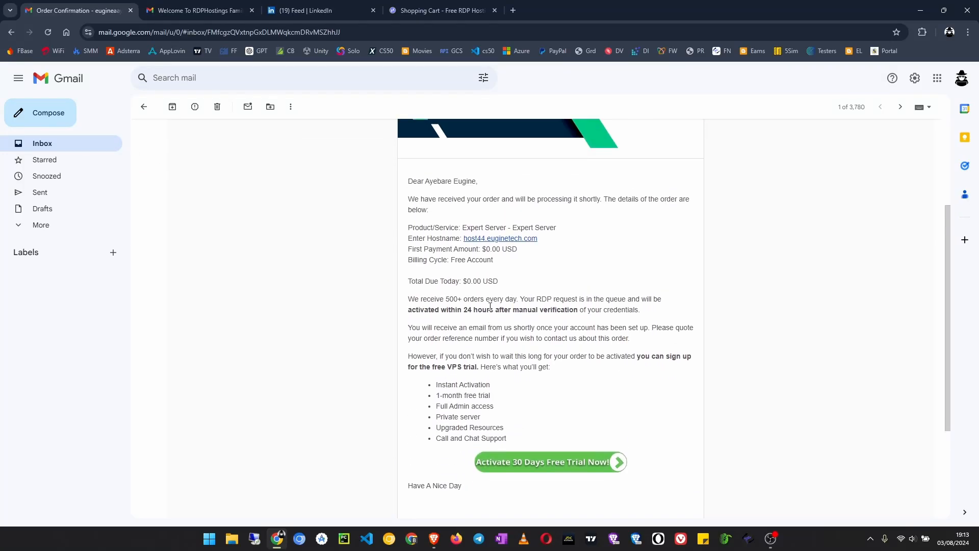
{"action": "scroll", "scroll_direction": "up", "scroll_amount": 3}
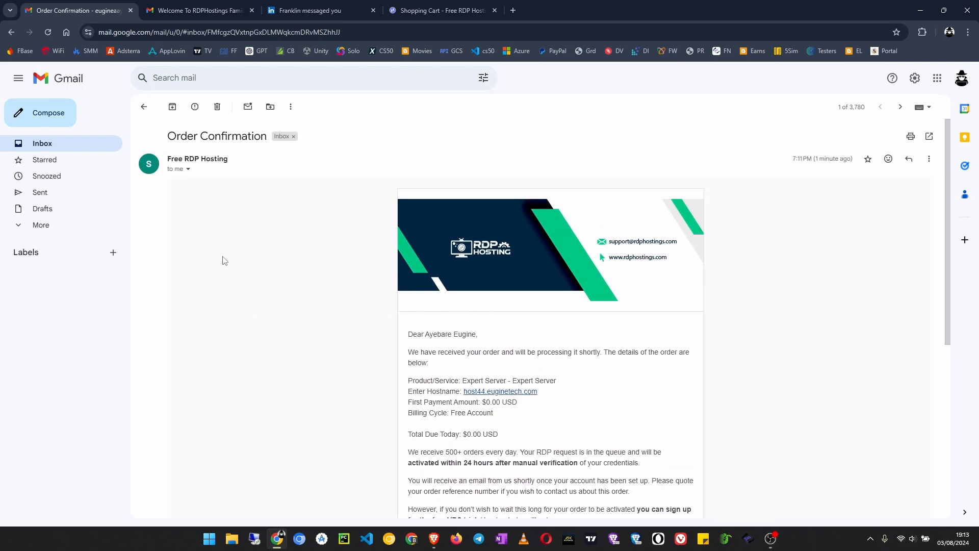
{"action": "mouse_move", "coordinate": [143, 106]}
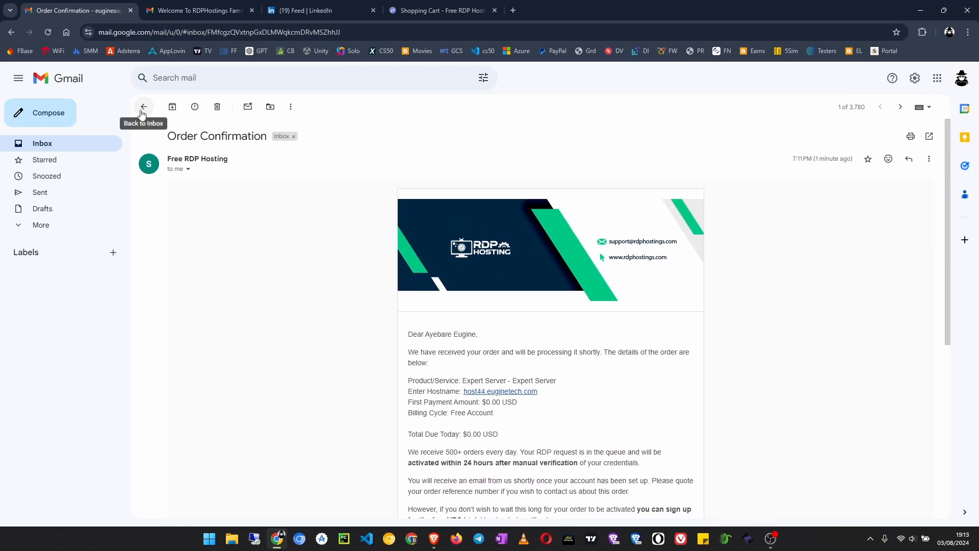